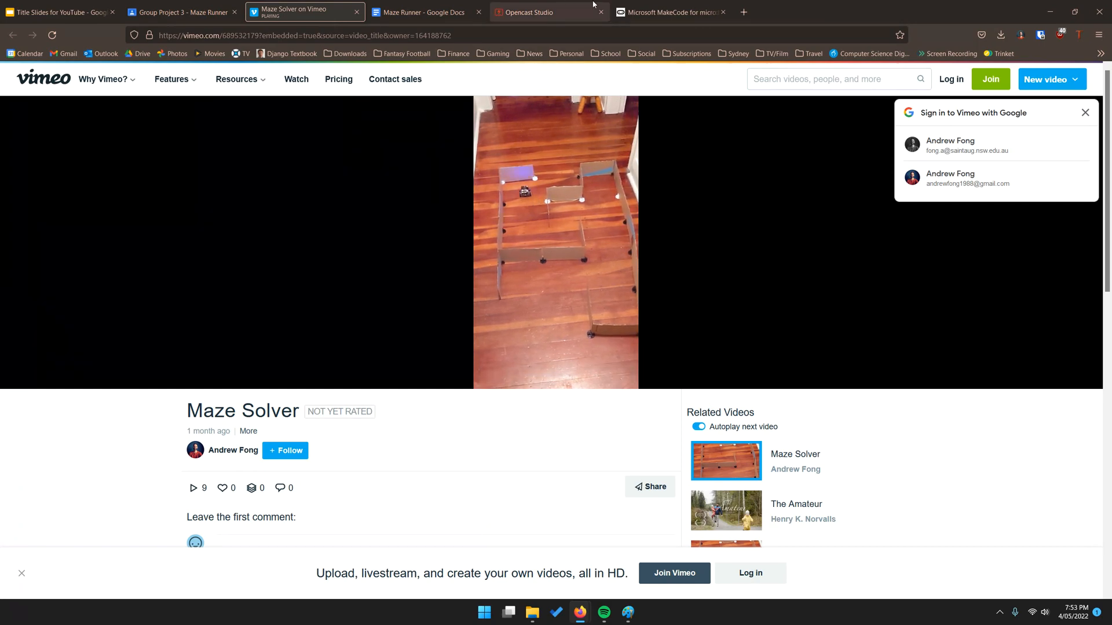
# Step: Leave the Vimeo Maze Solver video for the MakeCode micro:bit editor tab
pyautogui.click(669, 11)
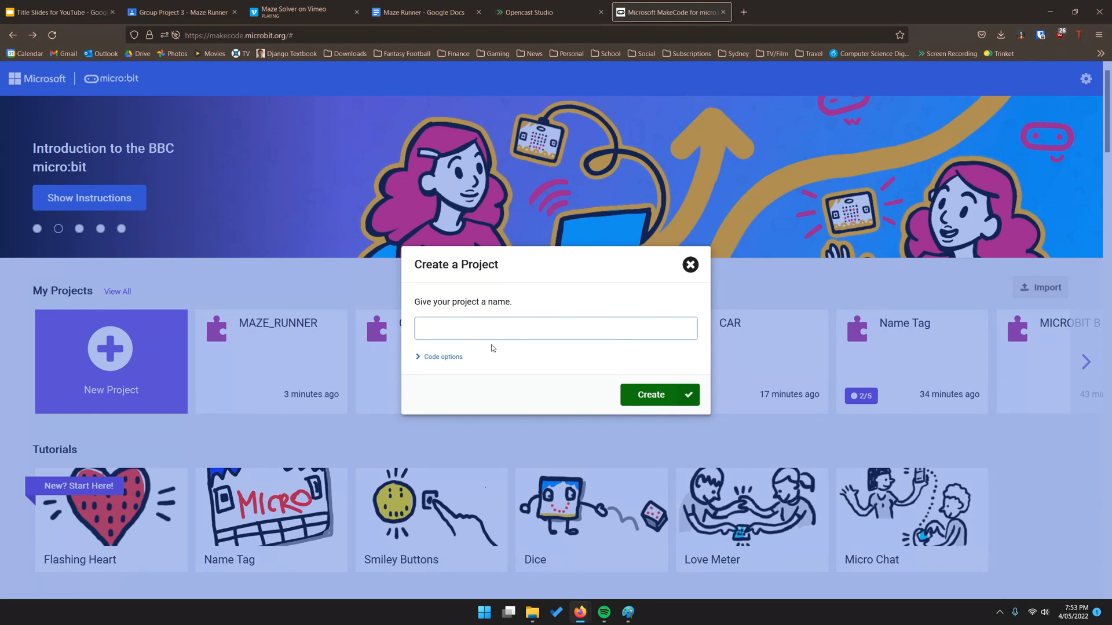
# Step: Name the new project MAZE_RUNNER and create it with default on start and forever blocks
pyautogui.write('MAZE')
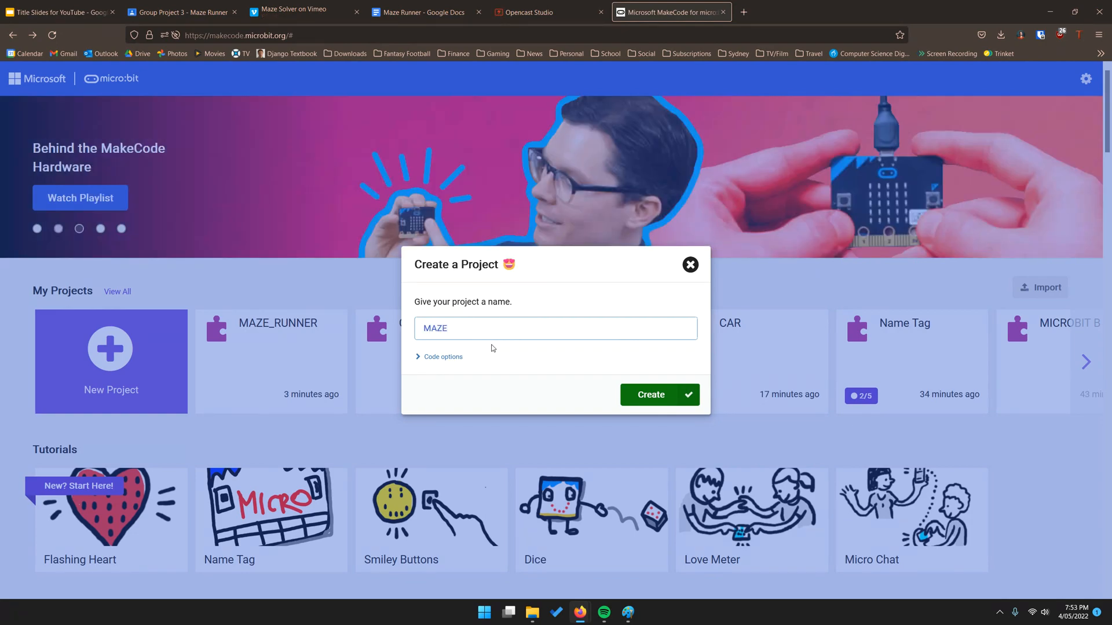
pyautogui.click(658, 394)
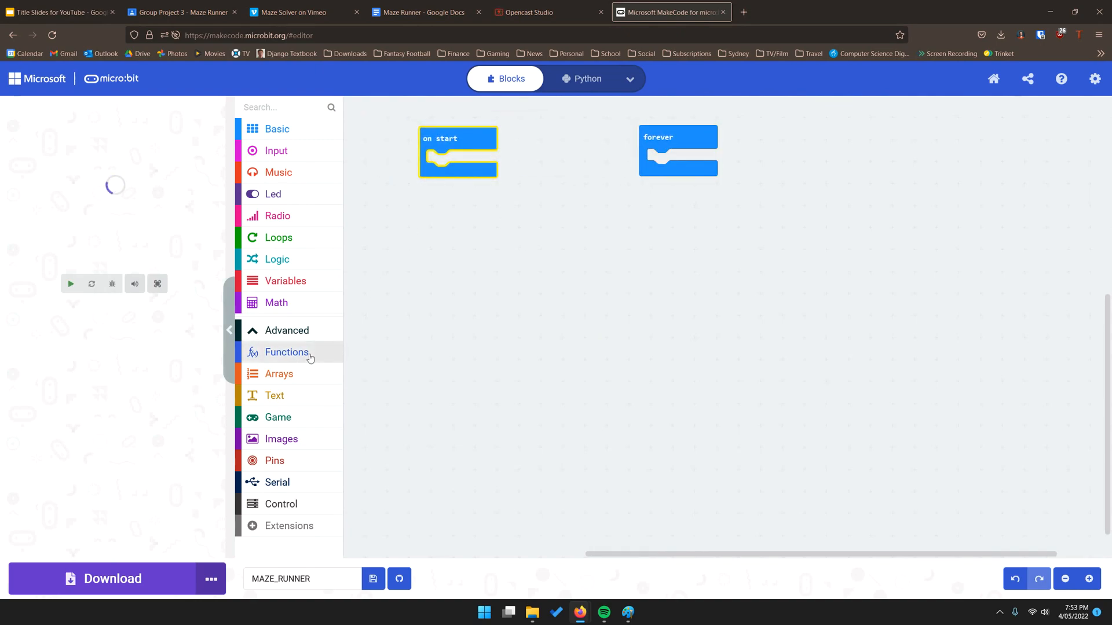
pyautogui.click(70, 284)
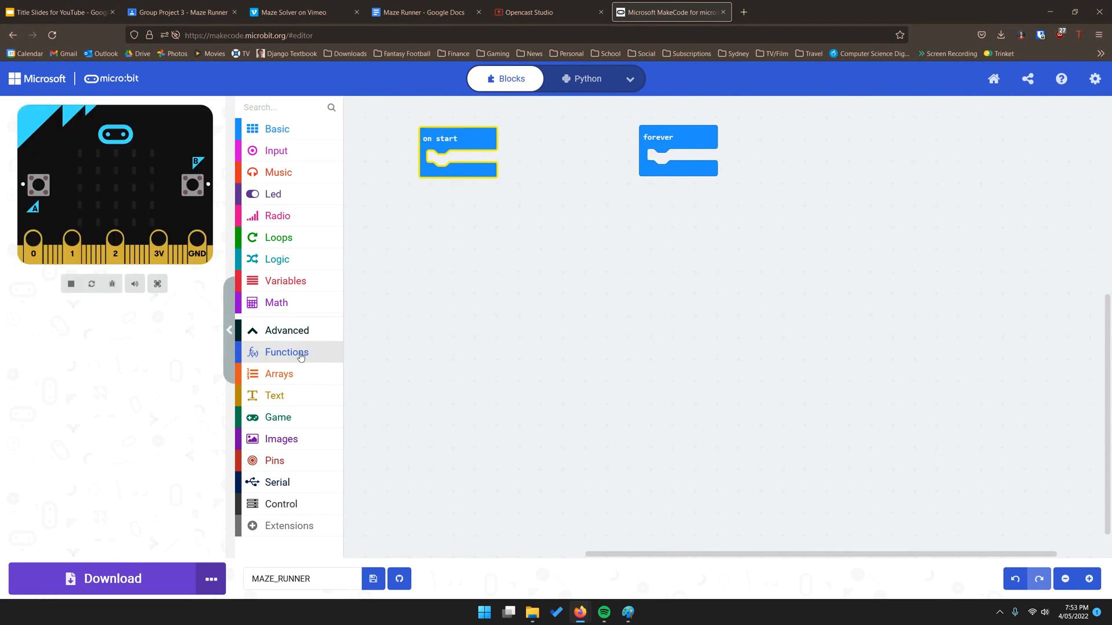
pyautogui.moveTo(273, 502)
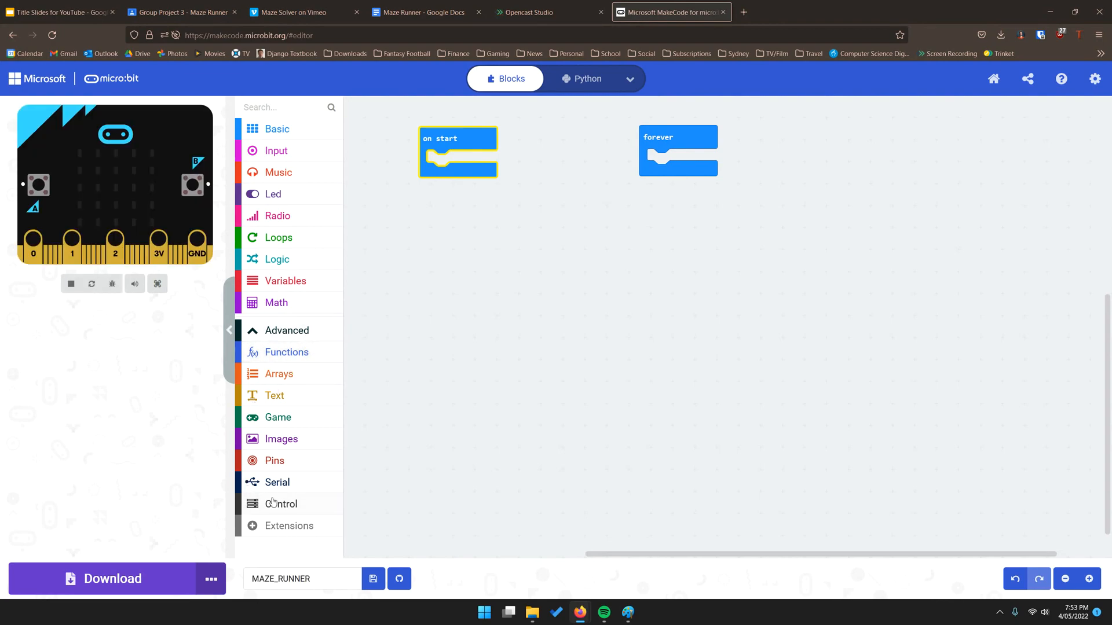
# Step: Add the maqueen extension from the gallery, giving Maqueen motor, sensor and IR blocks
pyautogui.click(289, 526)
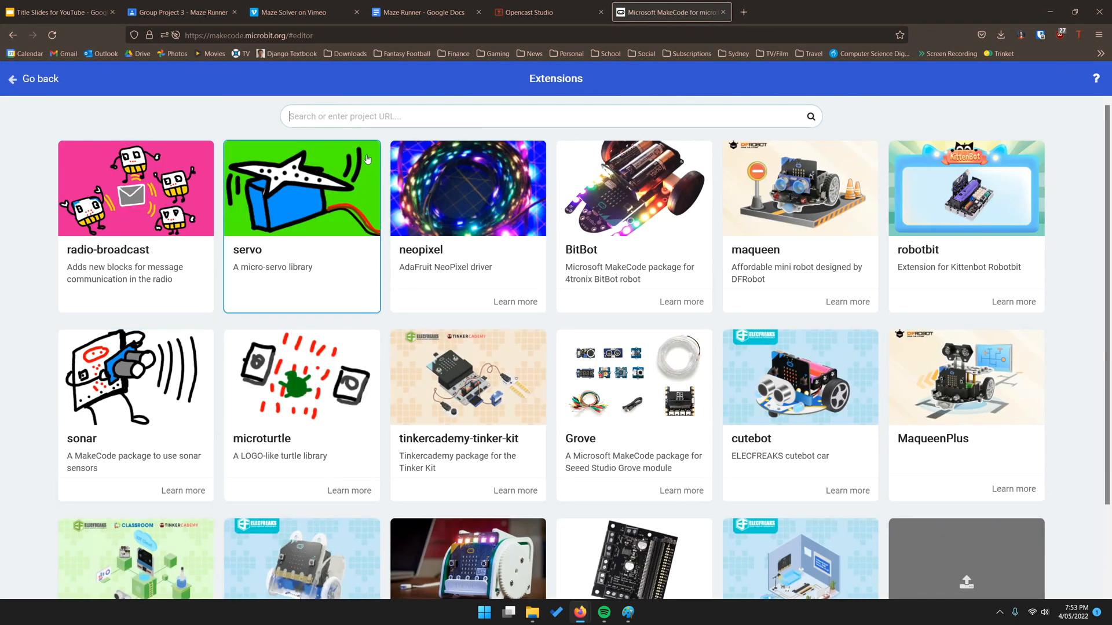
pyautogui.write('maq')
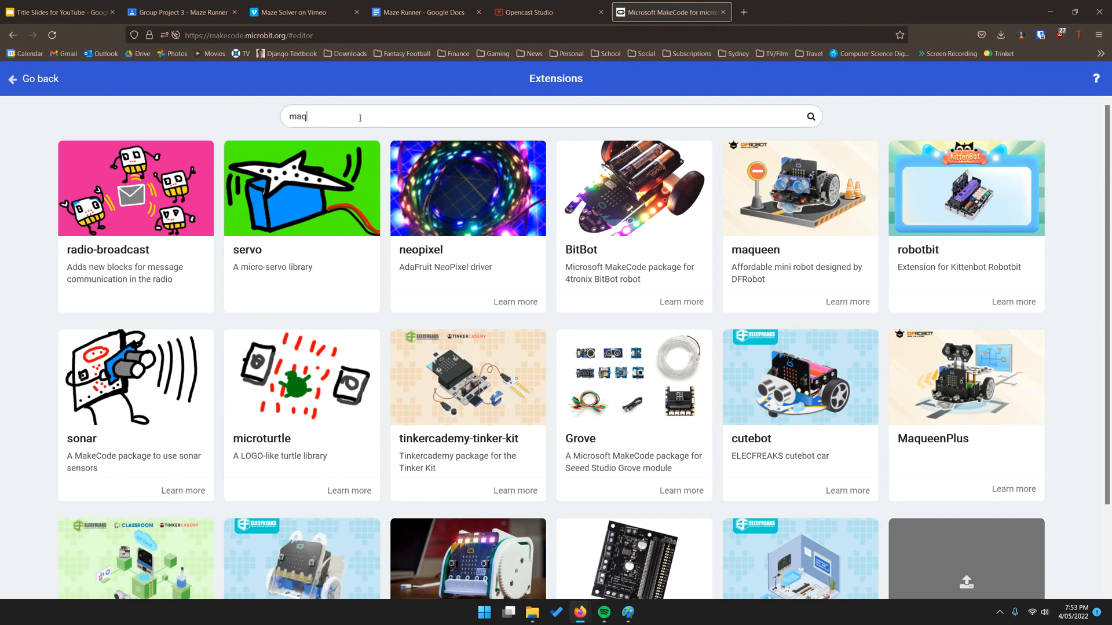
pyautogui.write('een')
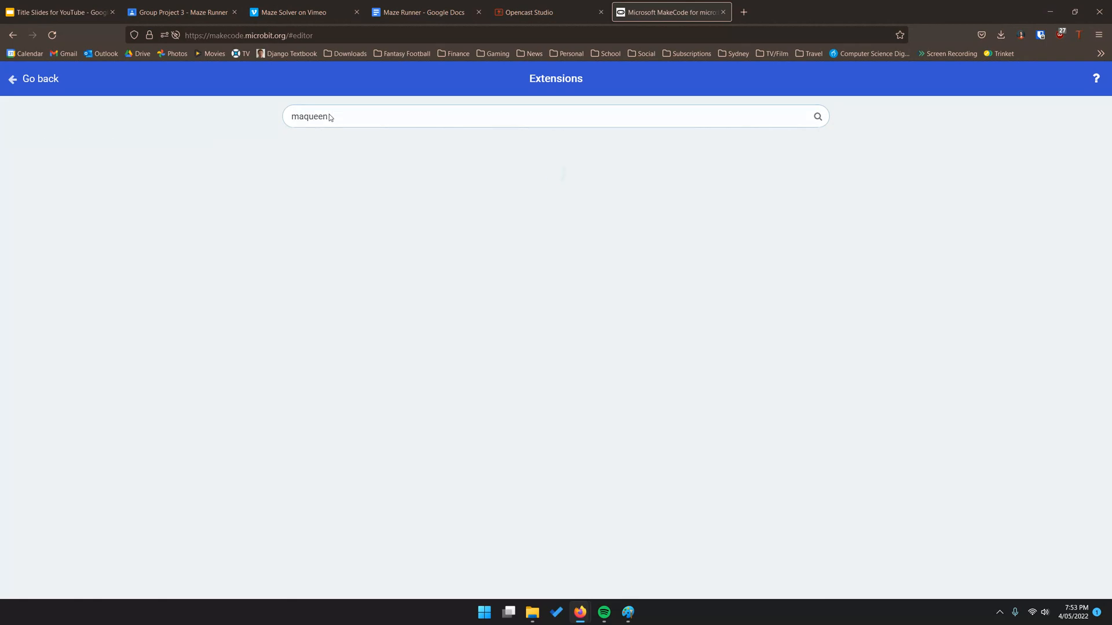
pyautogui.click(32, 79)
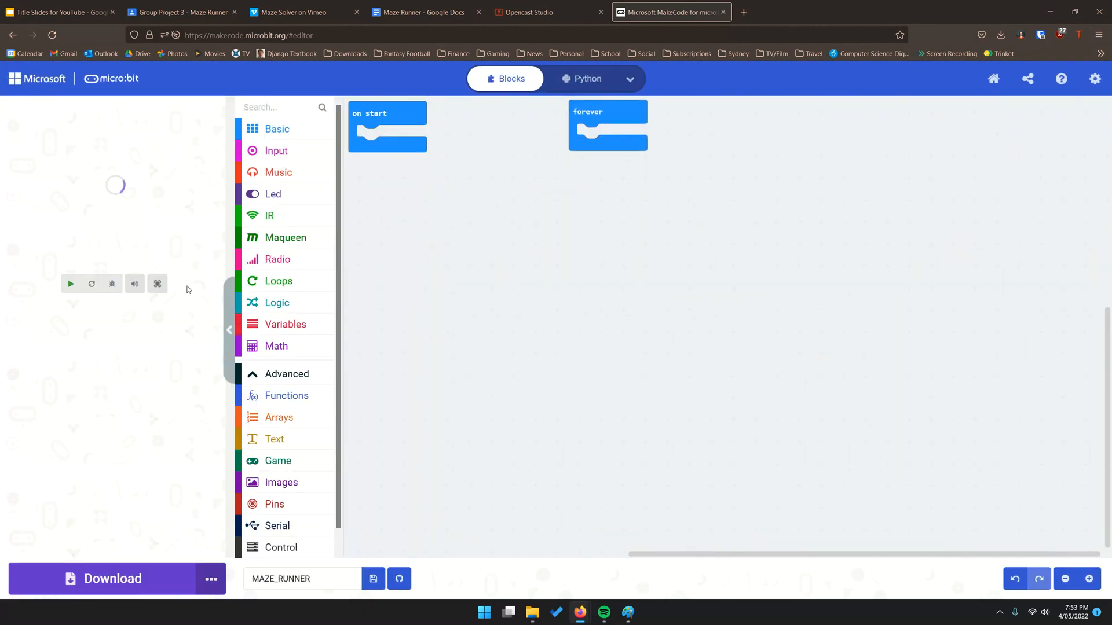
pyautogui.click(286, 236)
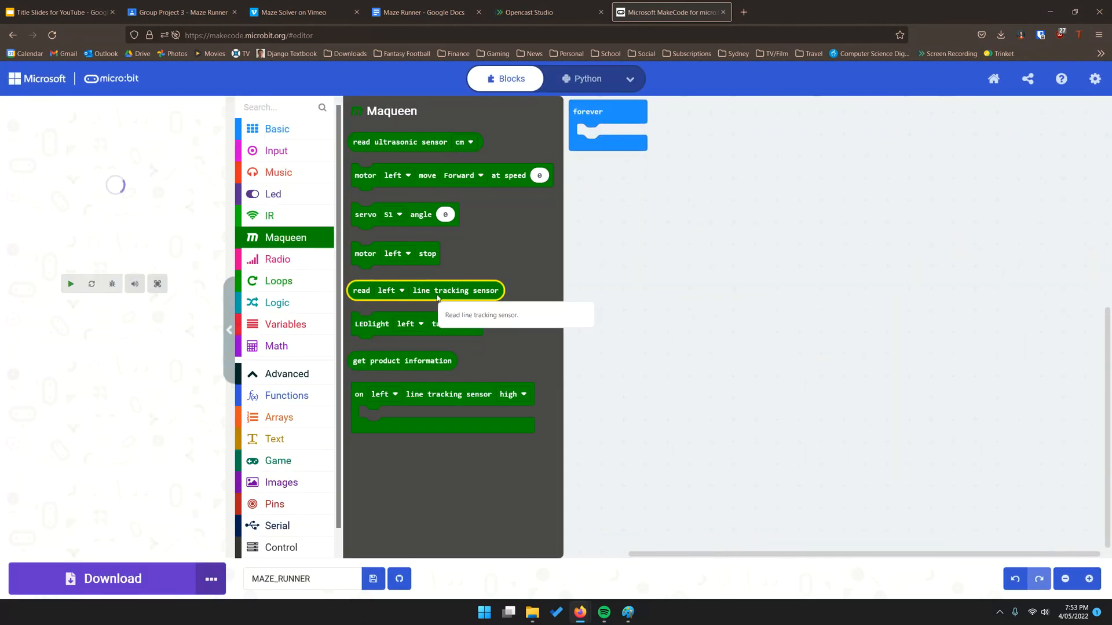
pyautogui.click(69, 283)
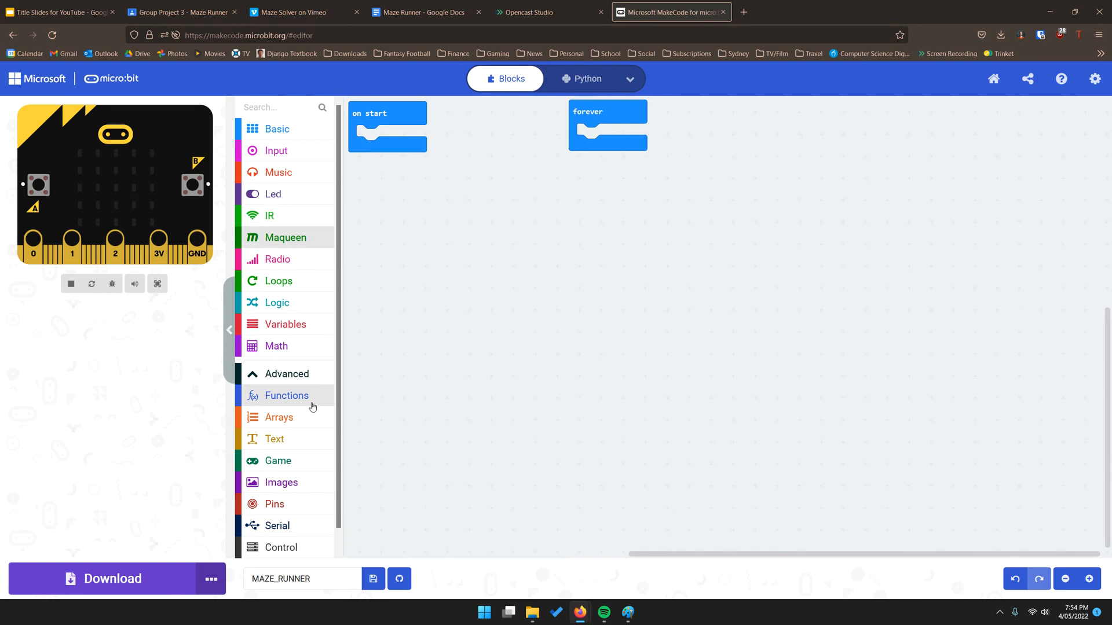
pyautogui.moveTo(288, 398)
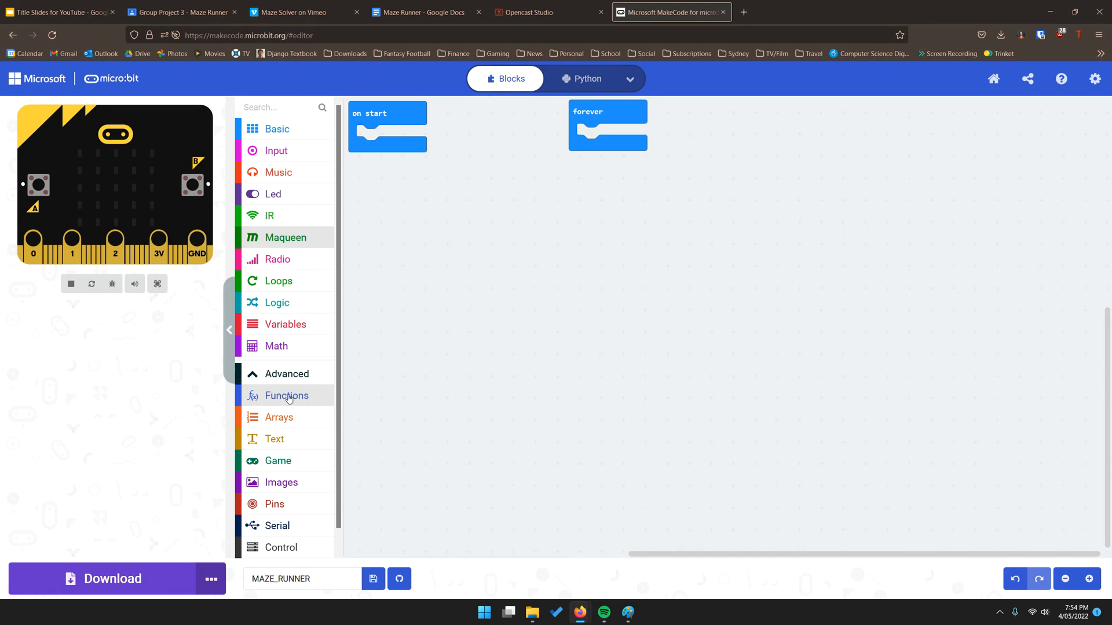
# Step: Make a new empty function named turn_right_90
pyautogui.click(286, 396)
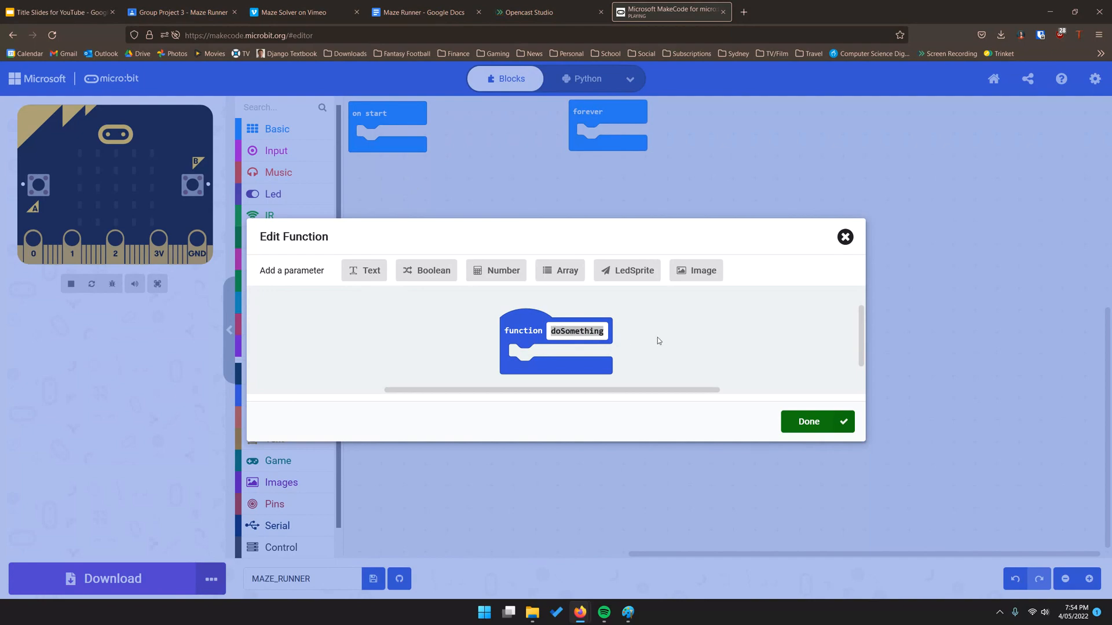
pyautogui.write('tu')
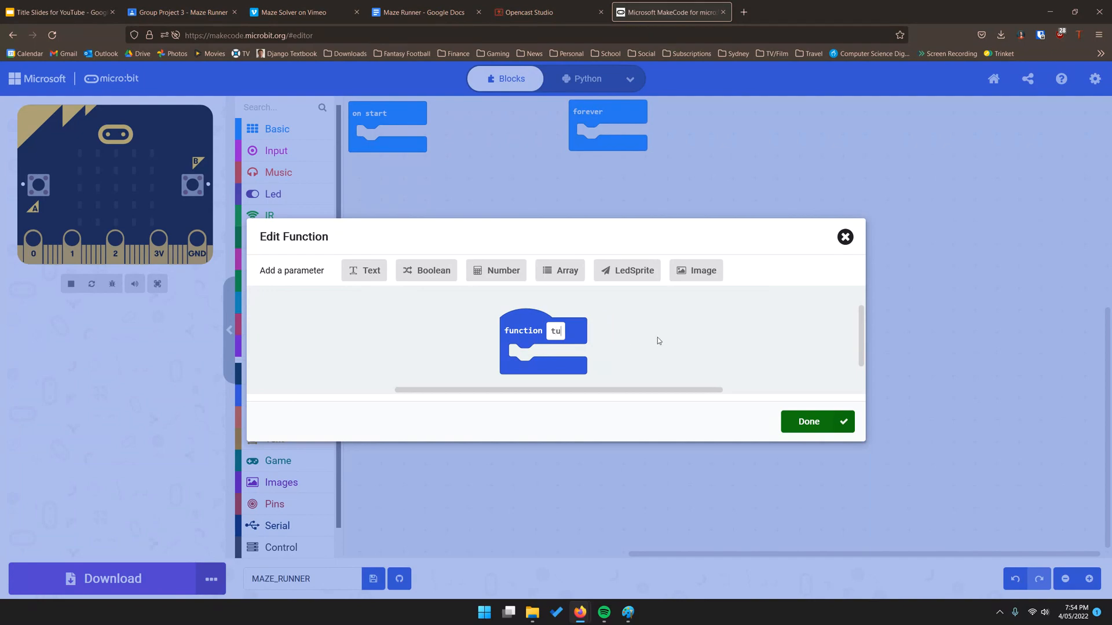
pyautogui.write('turn_right')
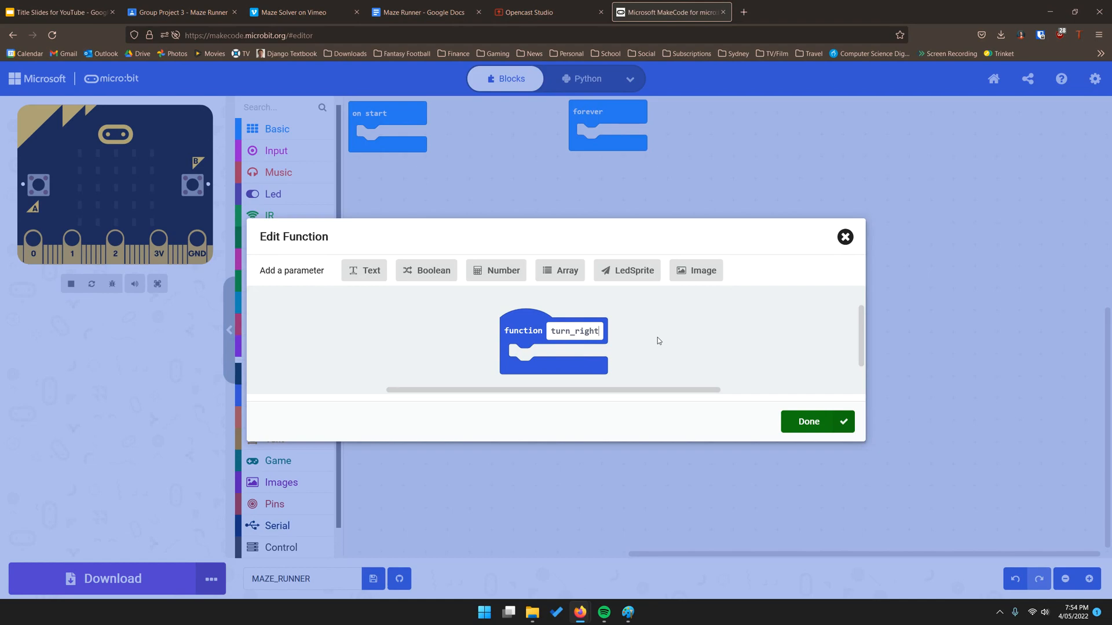
pyautogui.write('_90')
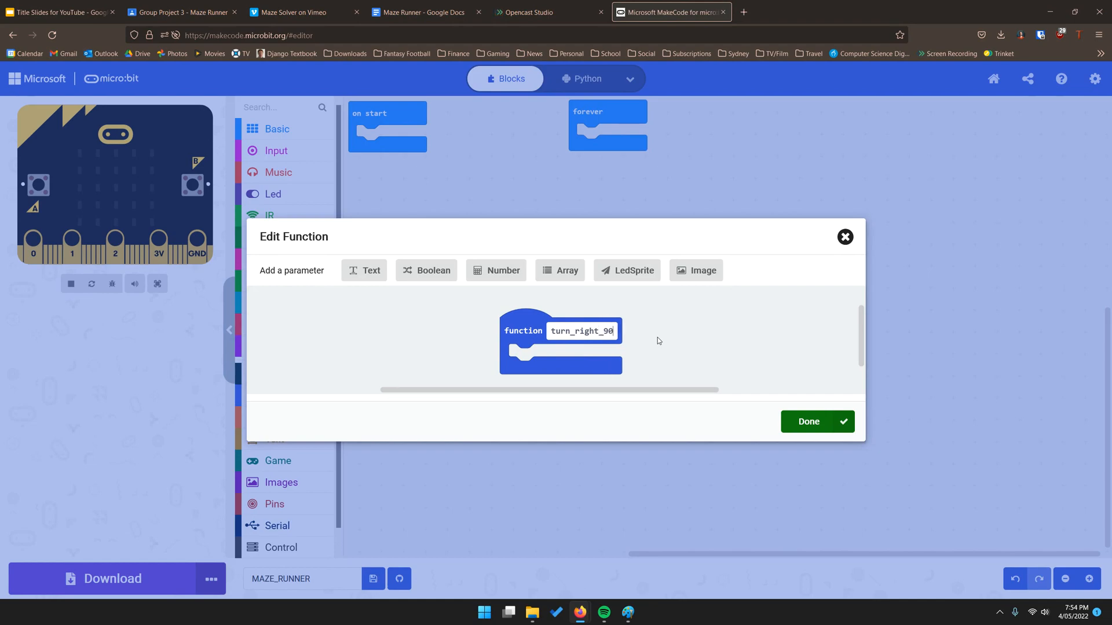
pyautogui.click(807, 422)
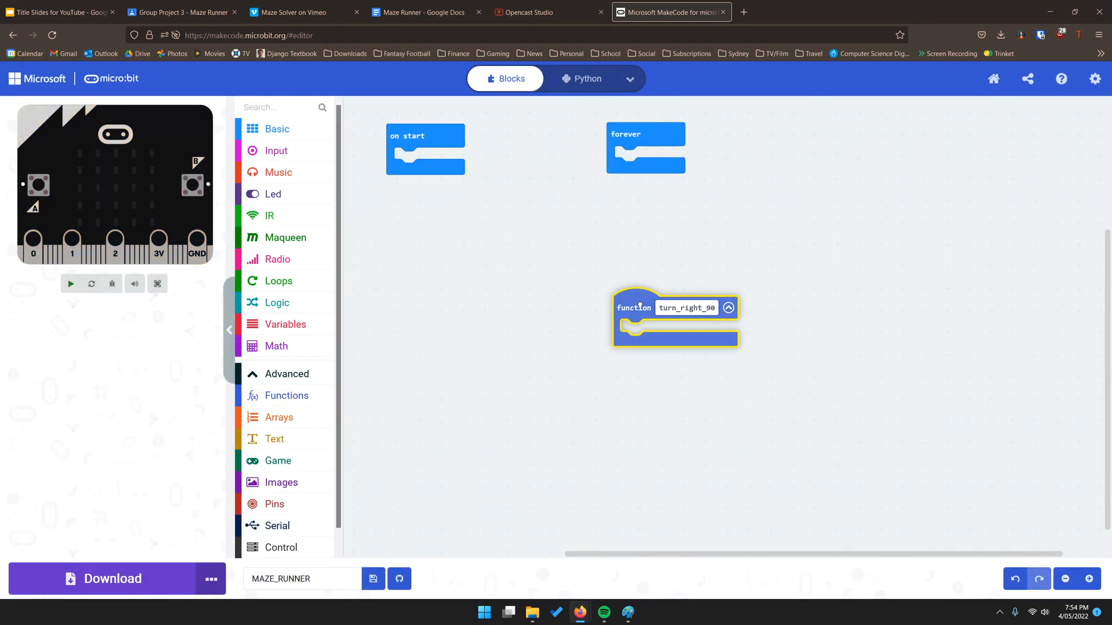
# Step: Position the turn_right_90 function below the on start block on the canvas
pyautogui.moveTo(638, 308); pyautogui.dragTo(494, 292)
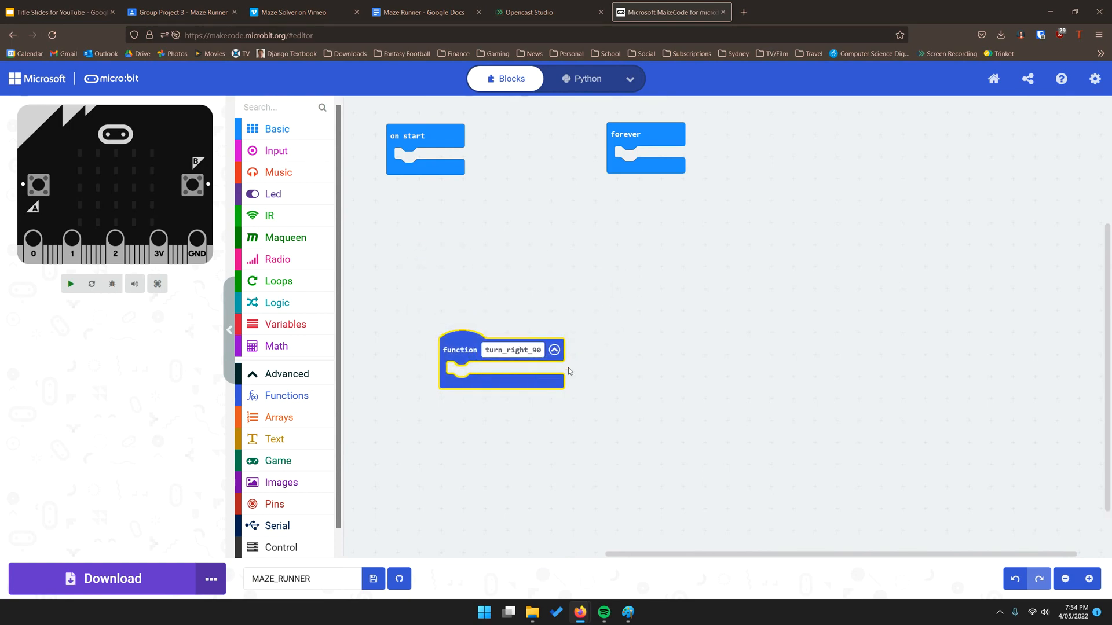
pyautogui.click(69, 284)
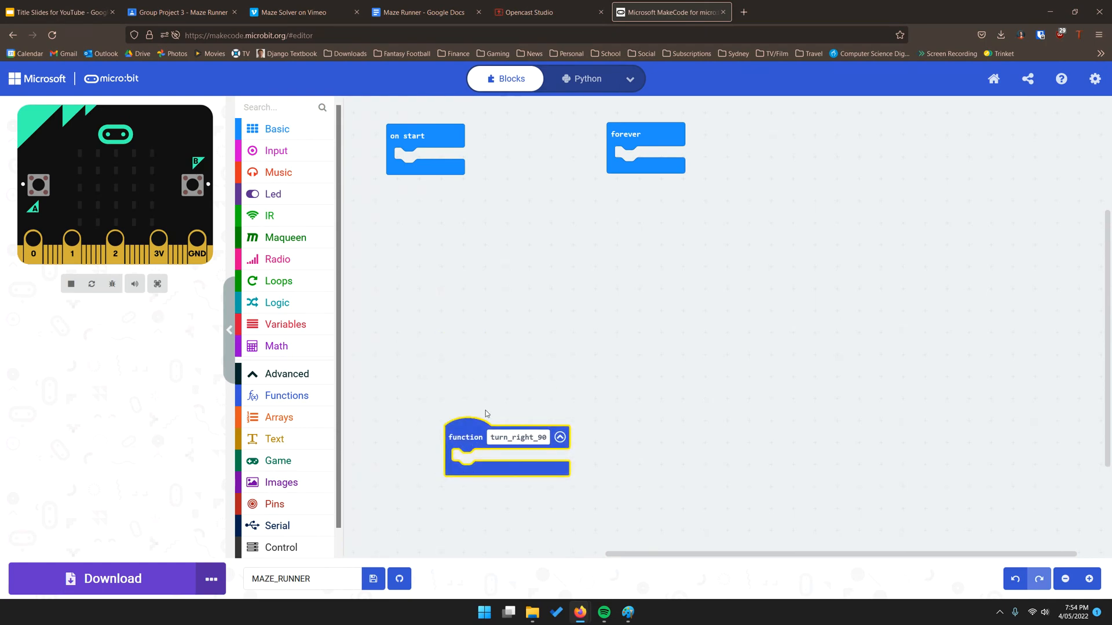
pyautogui.click(425, 136)
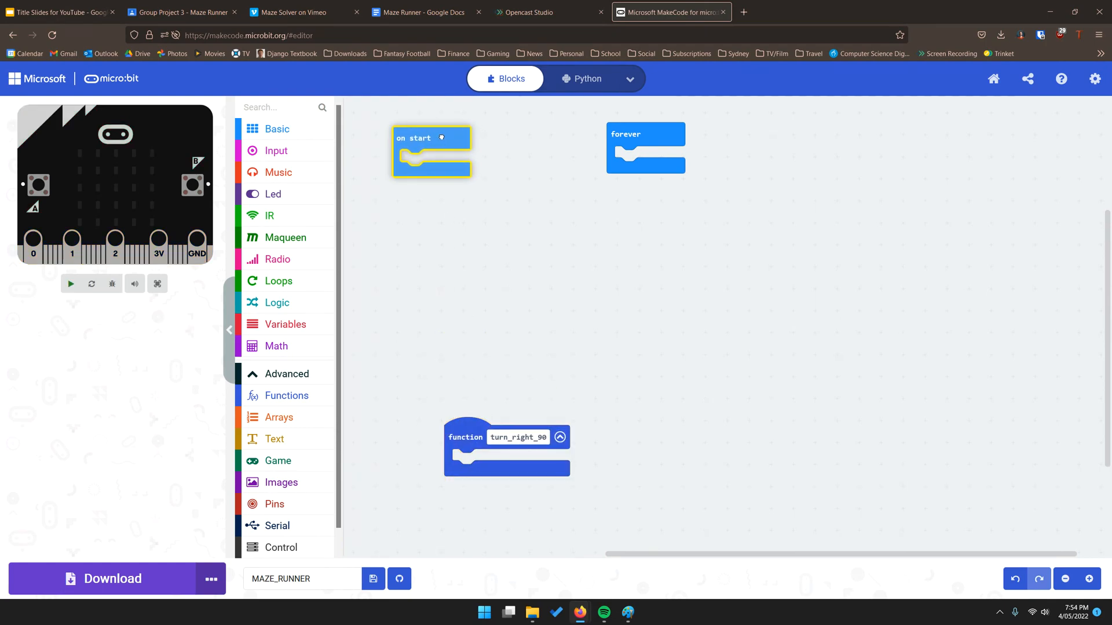
pyautogui.click(485, 223)
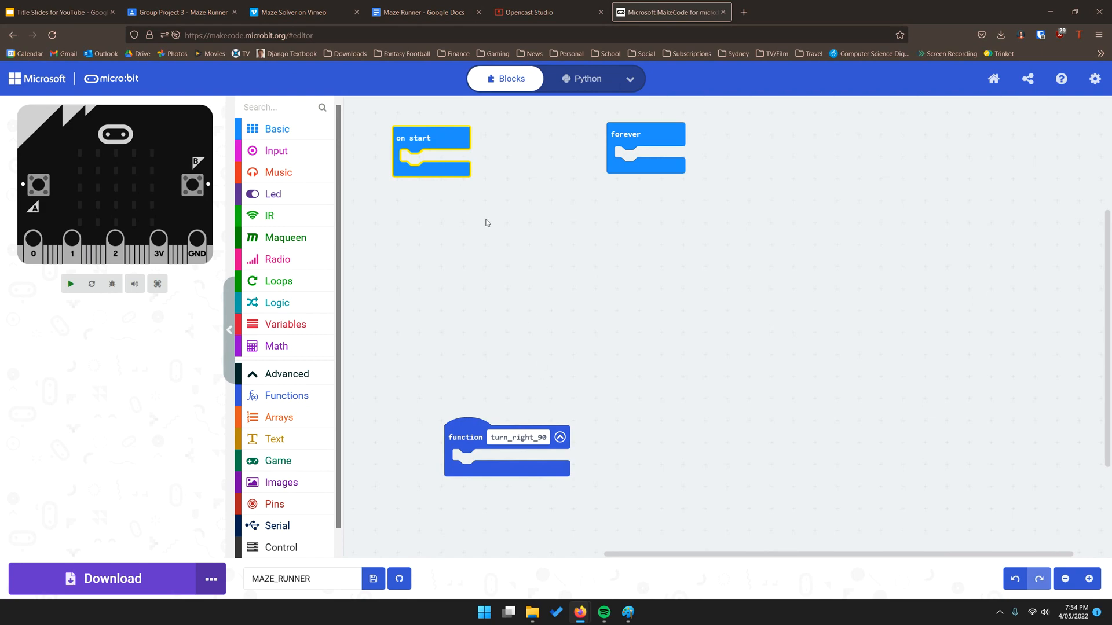
pyautogui.click(69, 283)
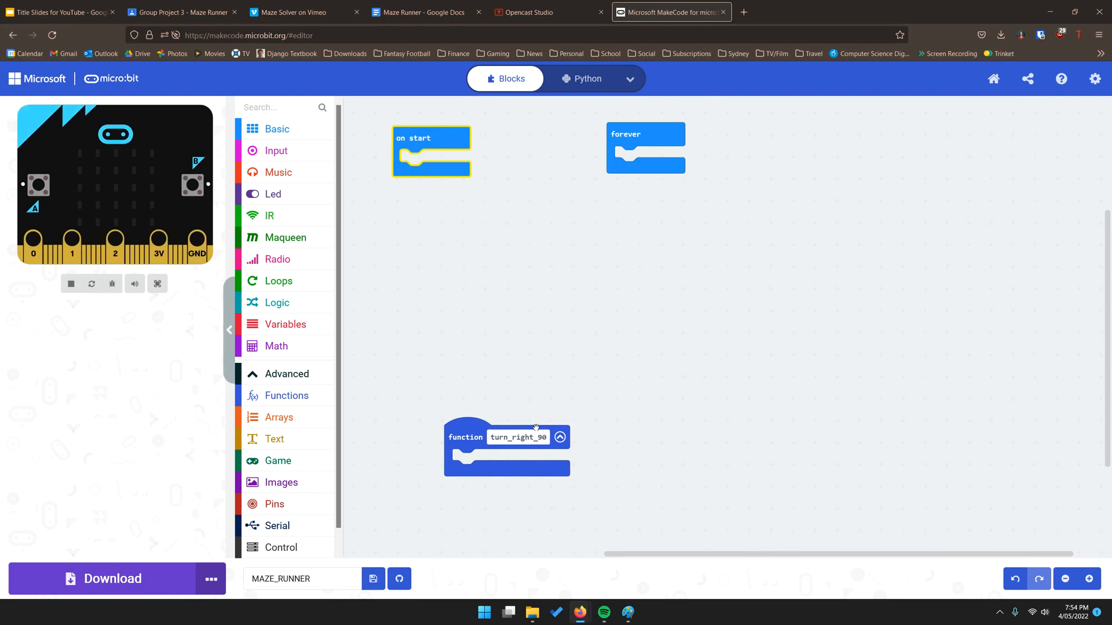
pyautogui.moveTo(287, 238)
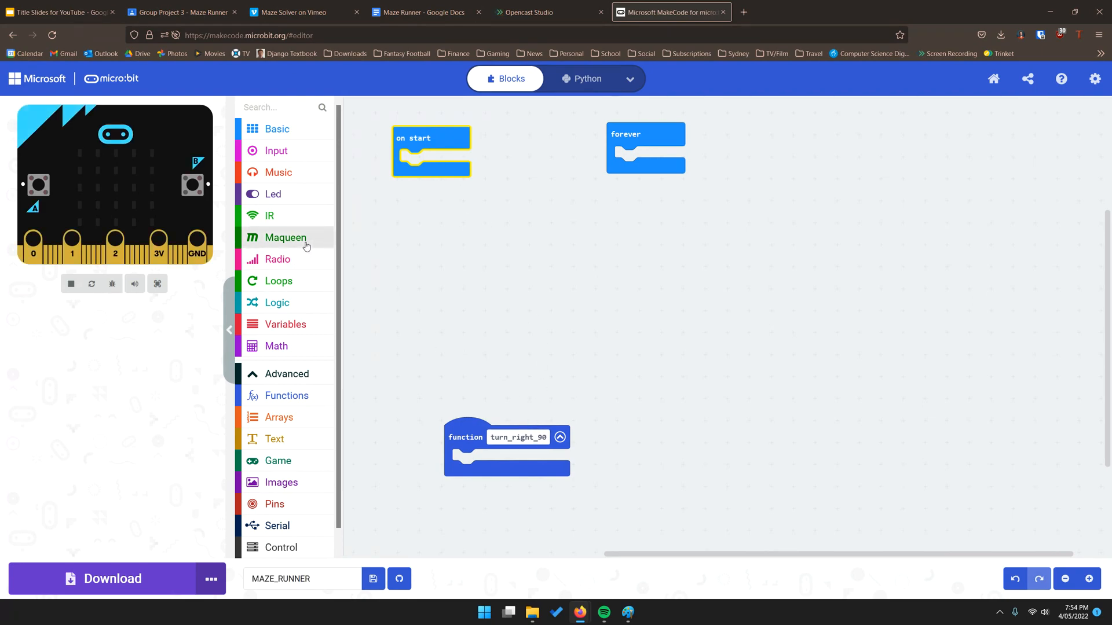
# Step: Fill turn_right_90 with Maqueen motor blocks: left motor forward and right motor backward
pyautogui.click(287, 237)
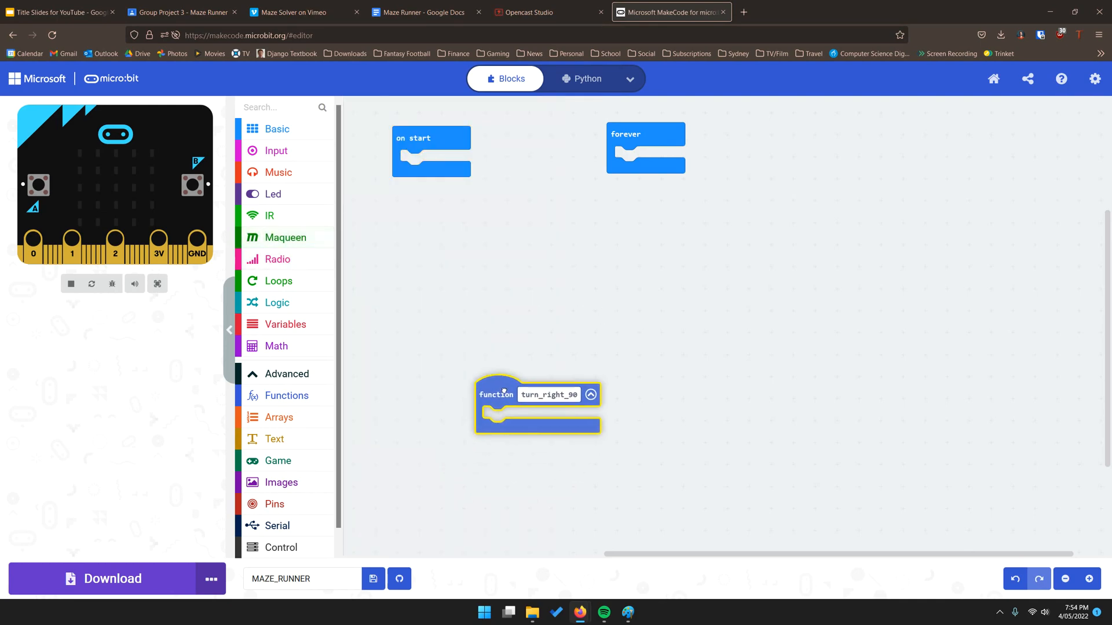
pyautogui.click(289, 237)
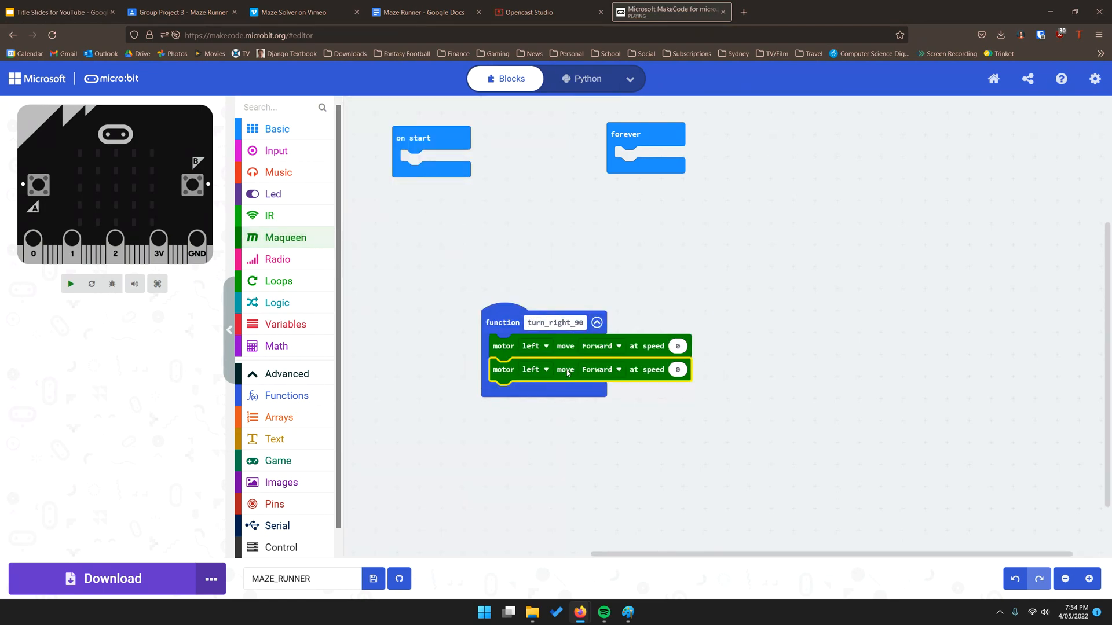
pyautogui.moveTo(539, 355)
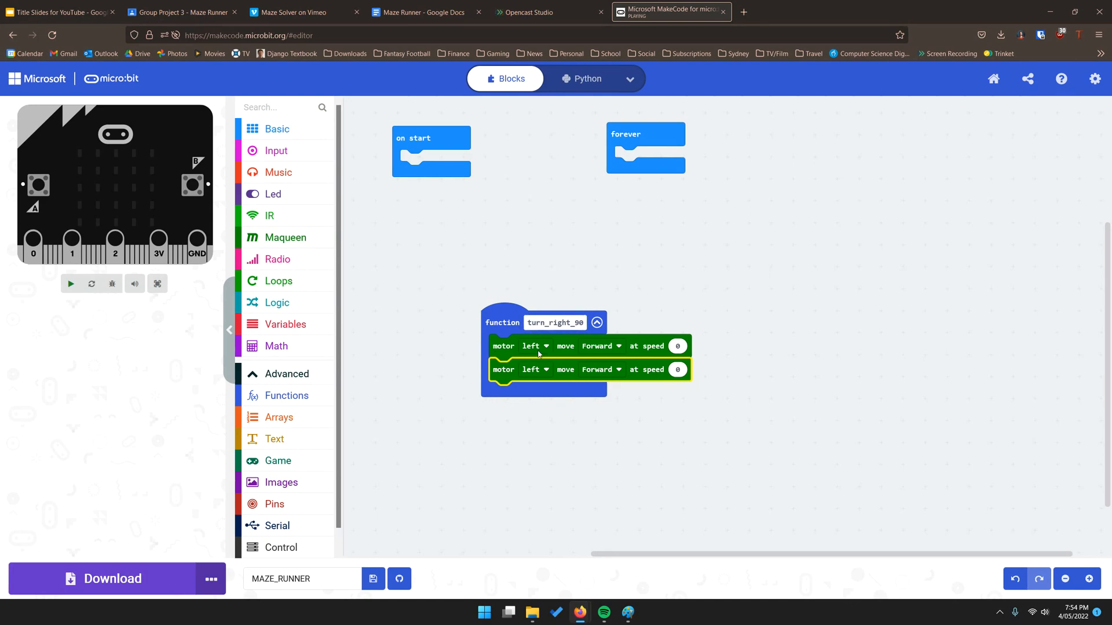
pyautogui.click(69, 284)
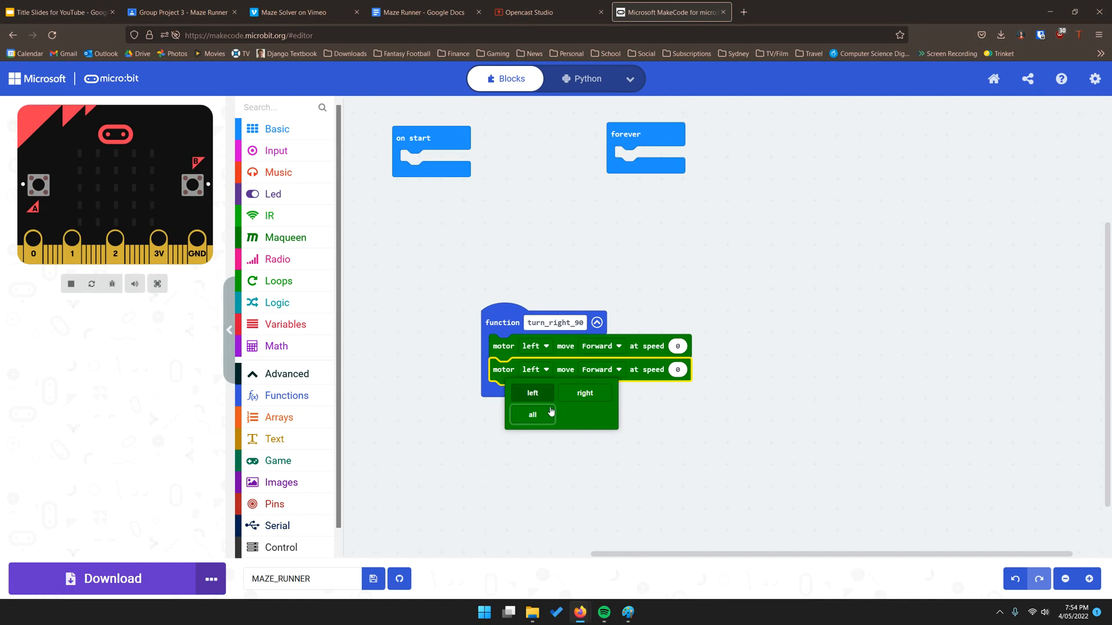
pyautogui.click(584, 393)
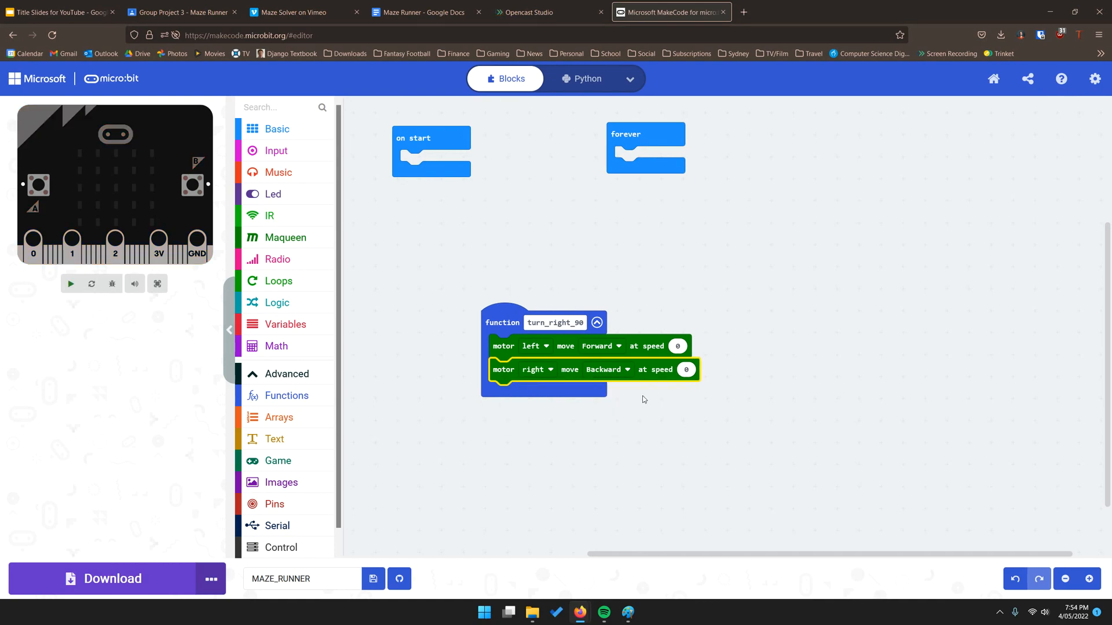
pyautogui.moveTo(638, 393)
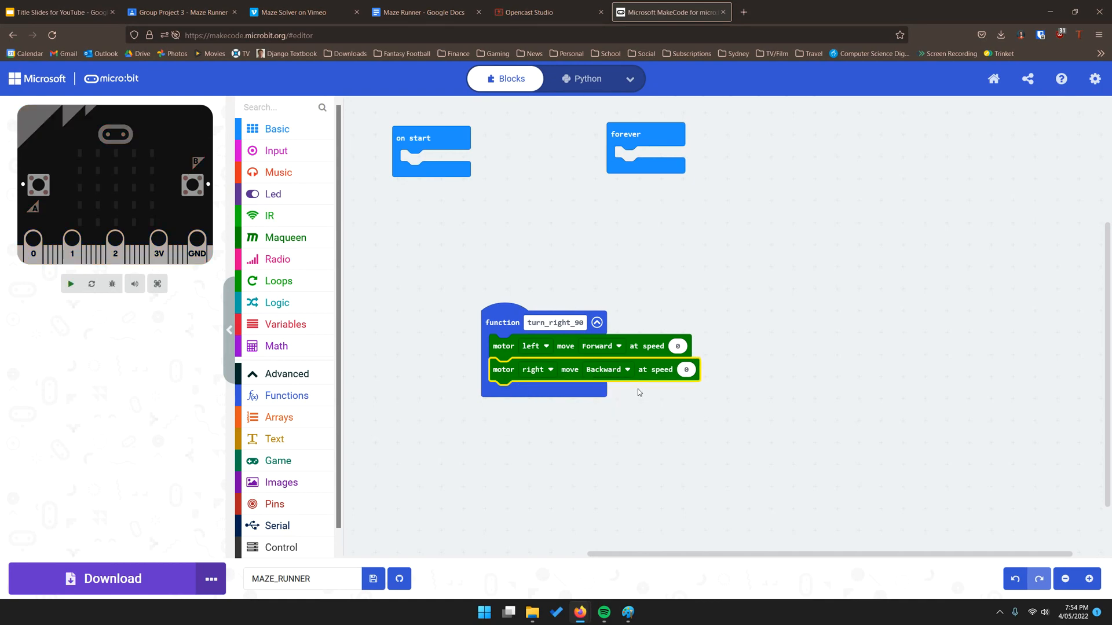
pyautogui.click(71, 284)
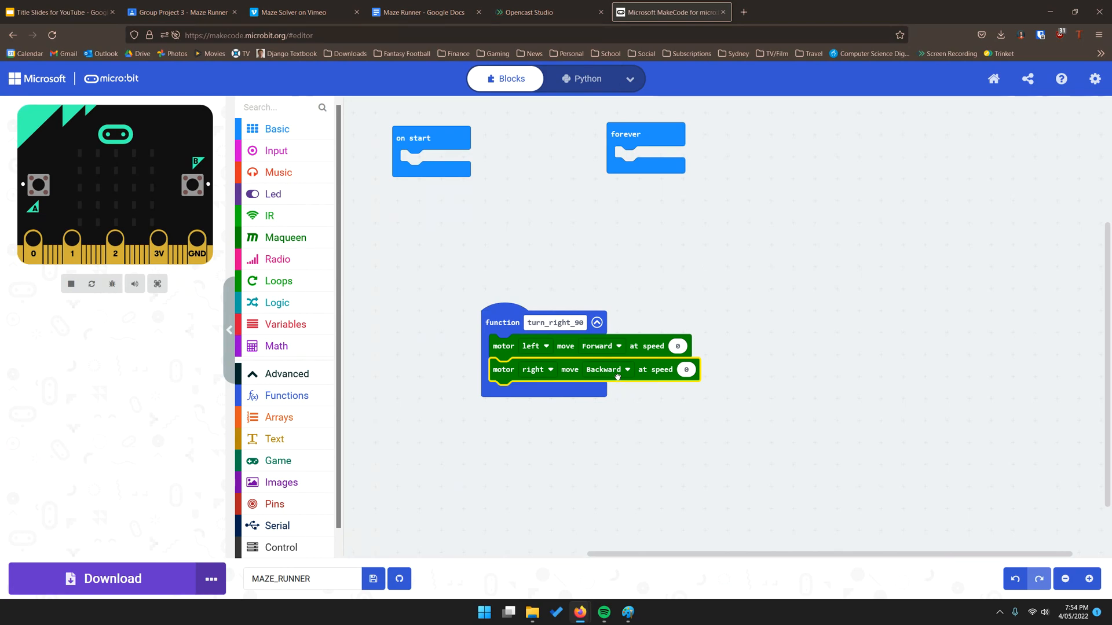
pyautogui.moveTo(604, 343)
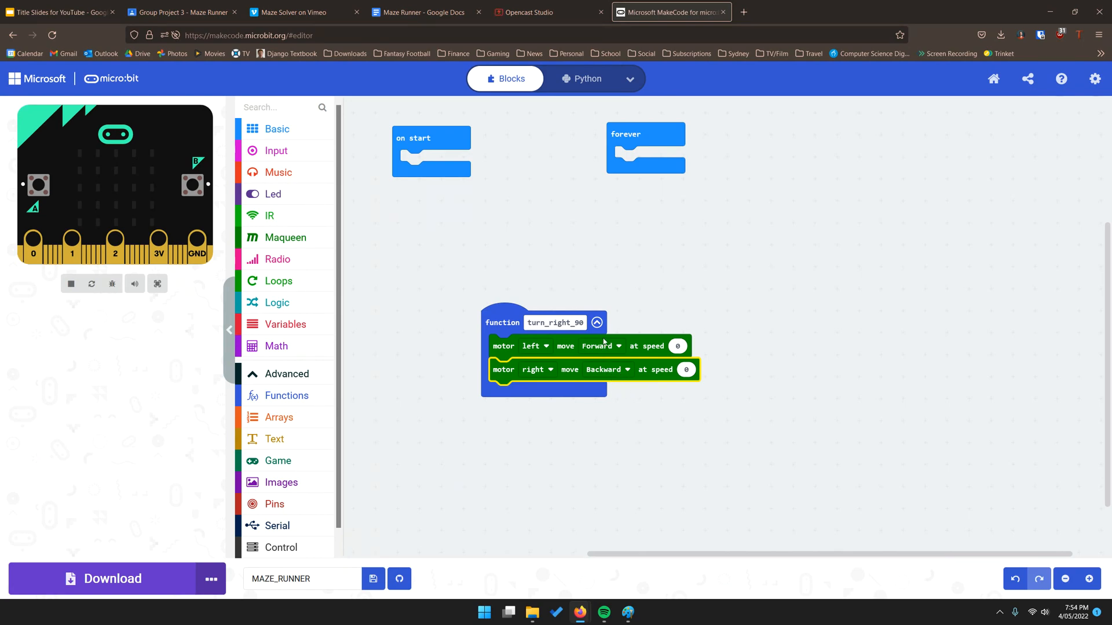
pyautogui.moveTo(401, 298)
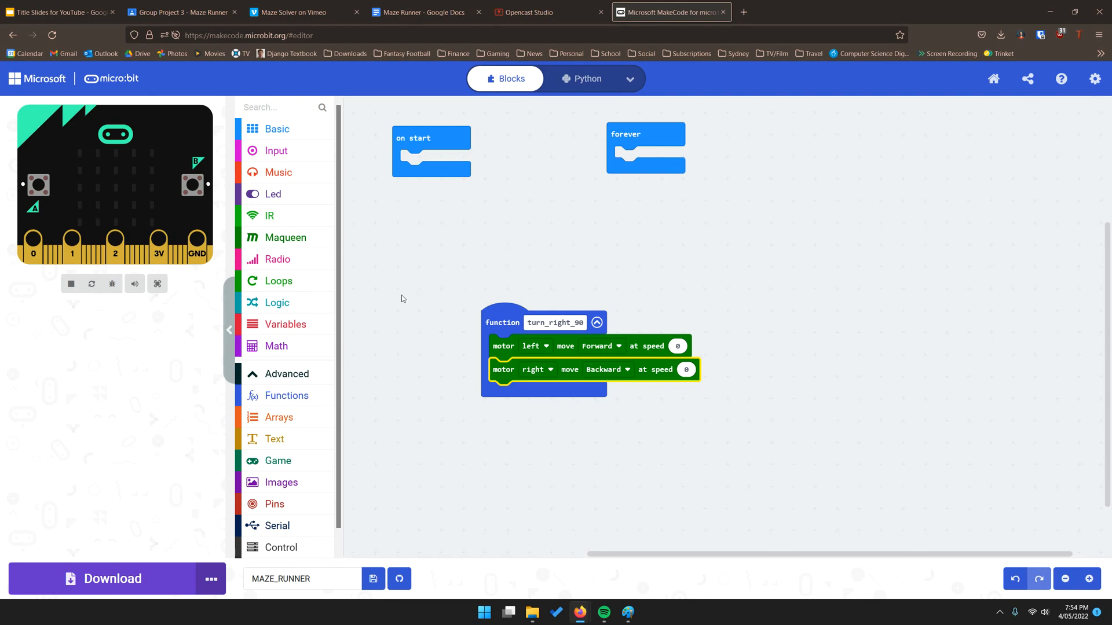
# Step: End turn_right_90 with a 200 ms pause followed by a Maqueen motor all stop
pyautogui.click(277, 128)
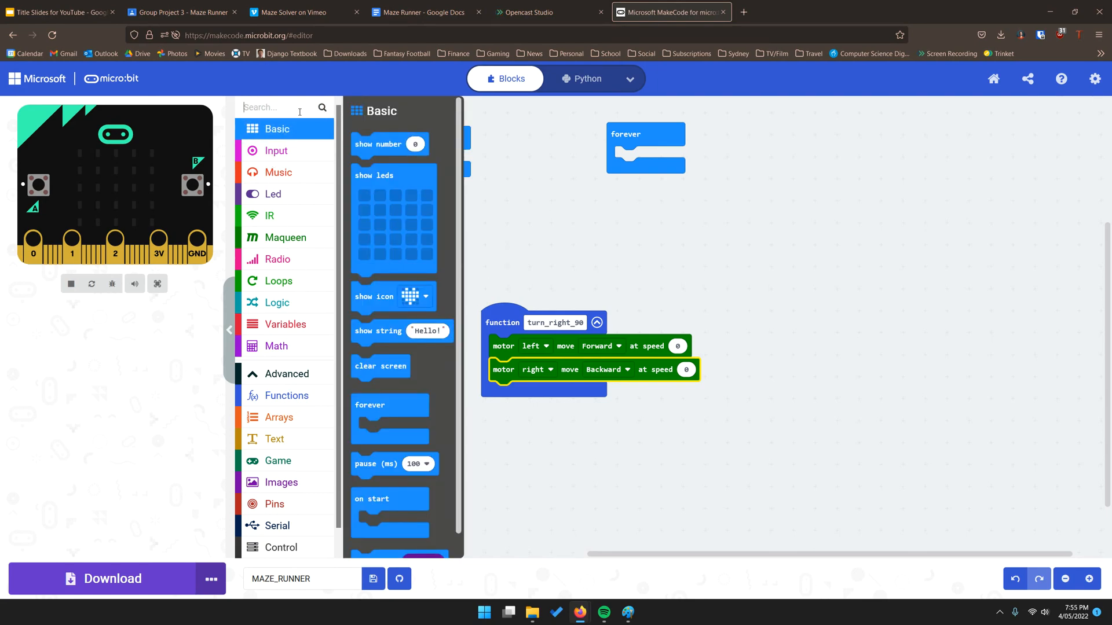
pyautogui.write('pause')
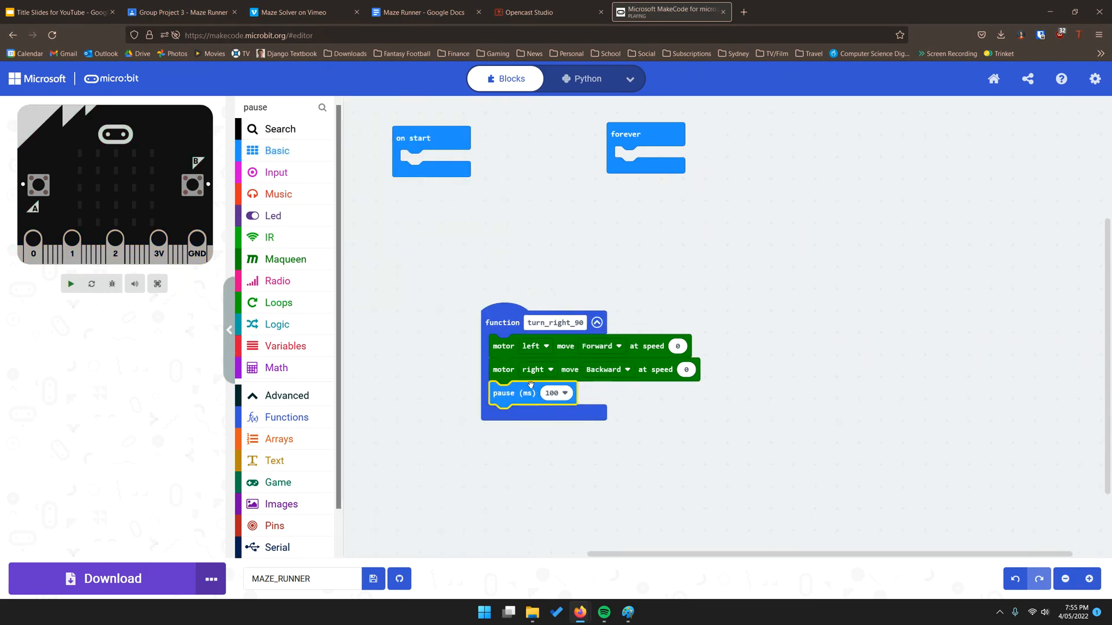
pyautogui.click(557, 393)
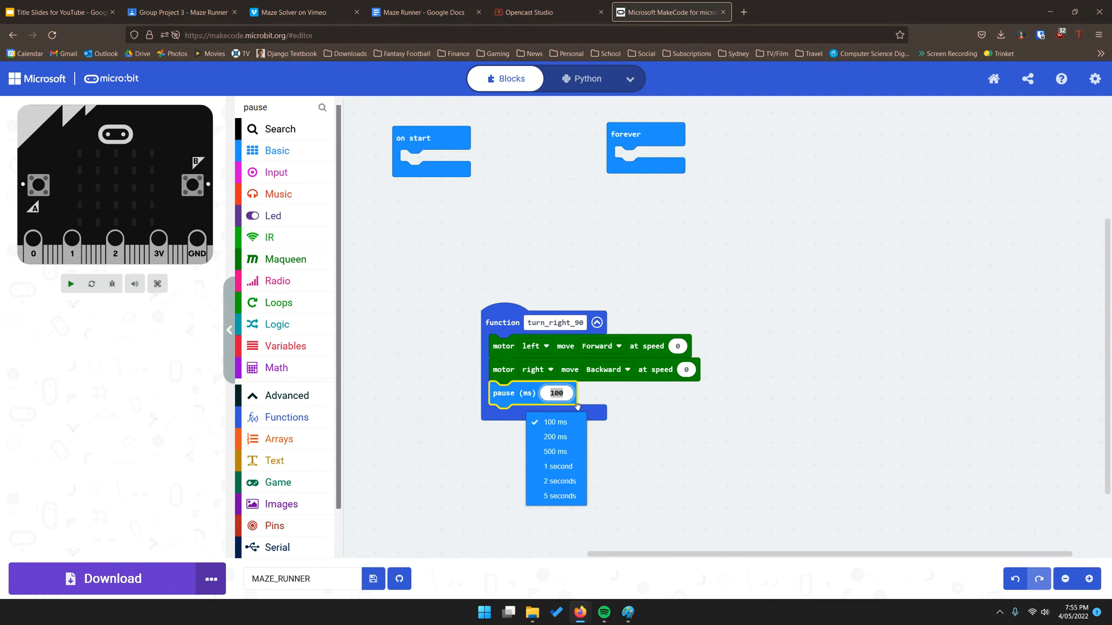
pyautogui.click(556, 436)
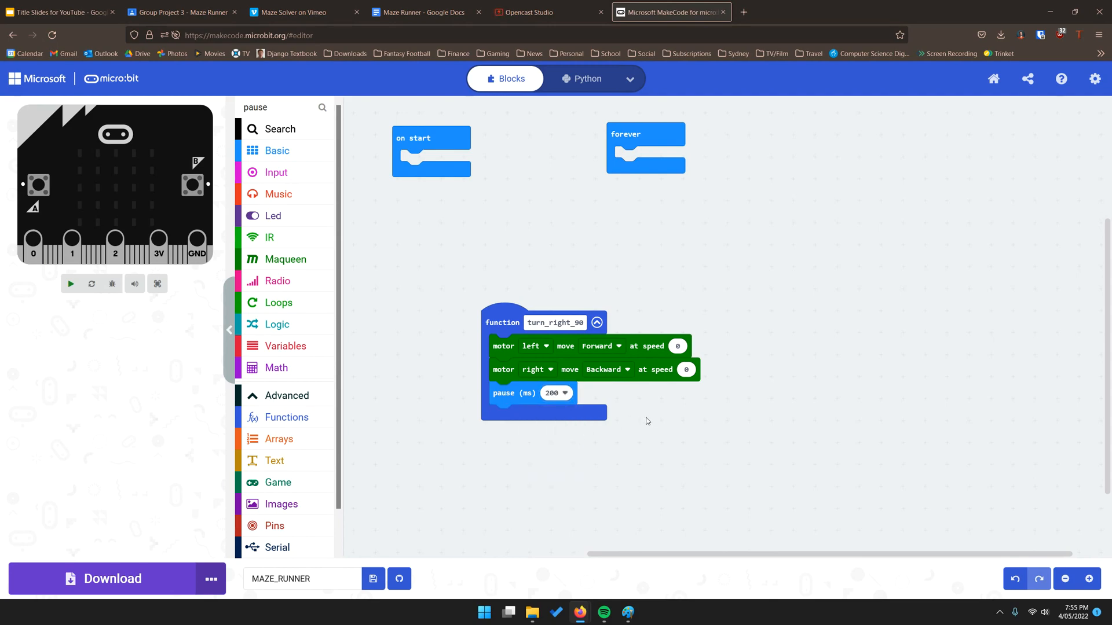
pyautogui.click(71, 283)
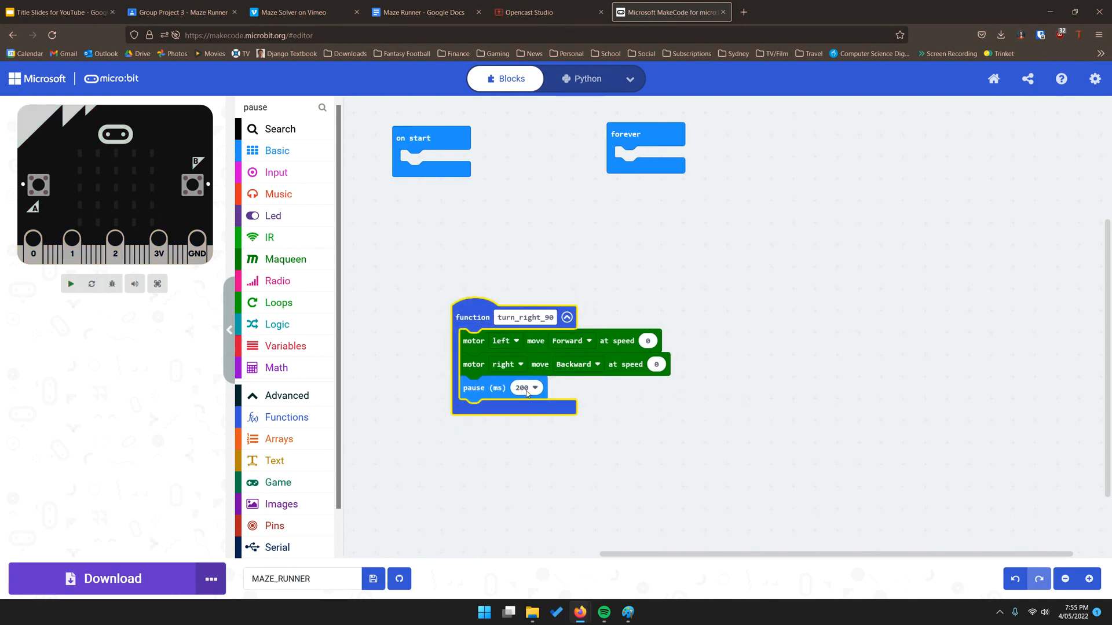
pyautogui.click(287, 258)
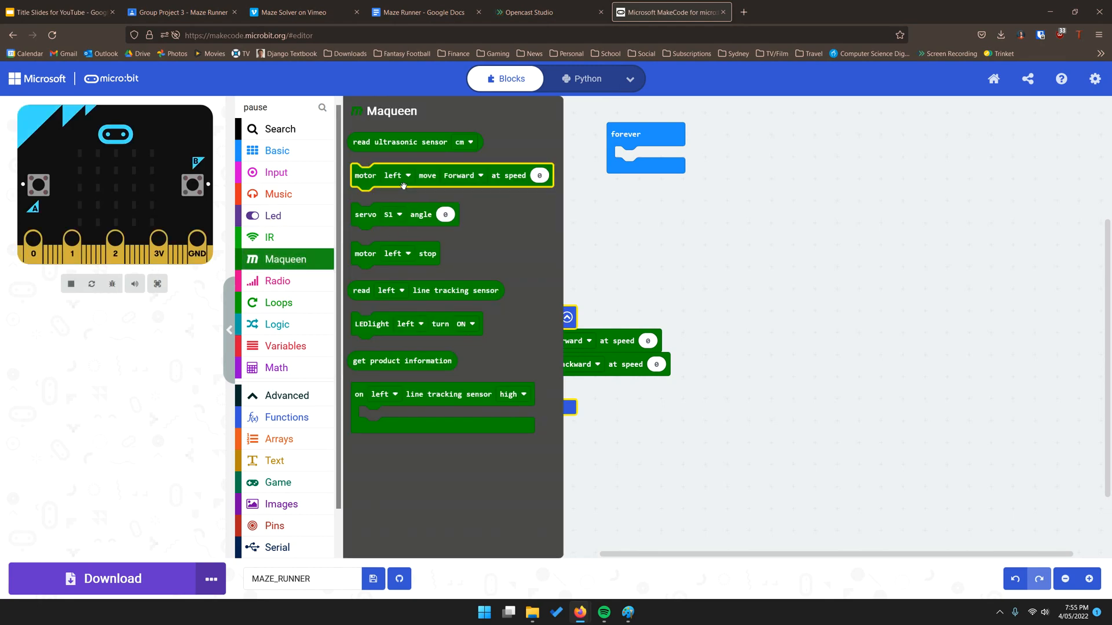
pyautogui.moveTo(395, 254)
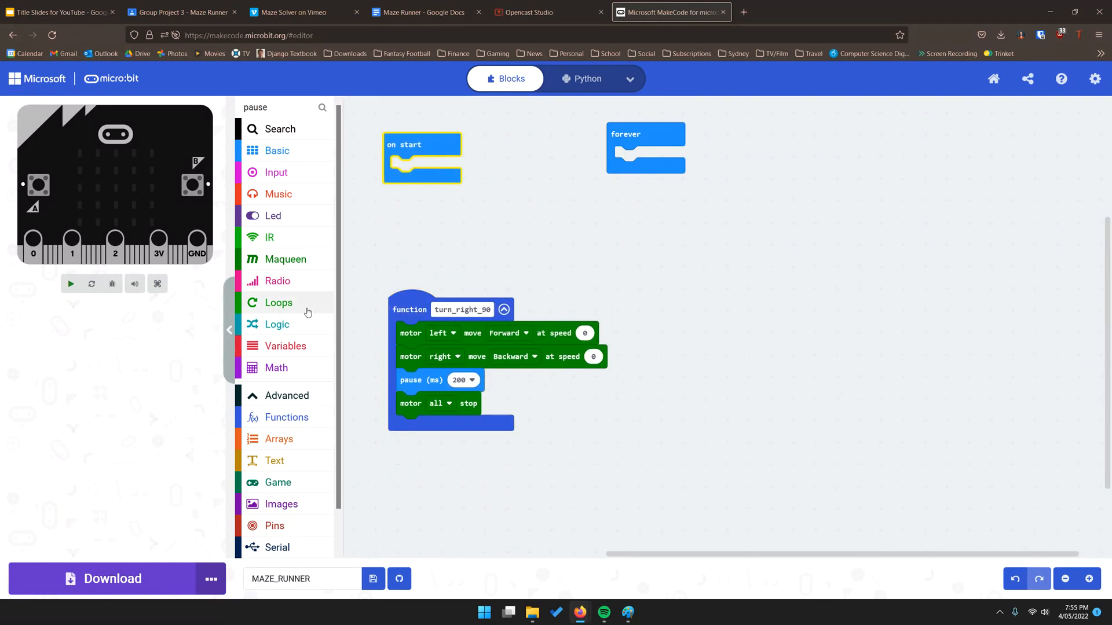
pyautogui.moveTo(319, 334)
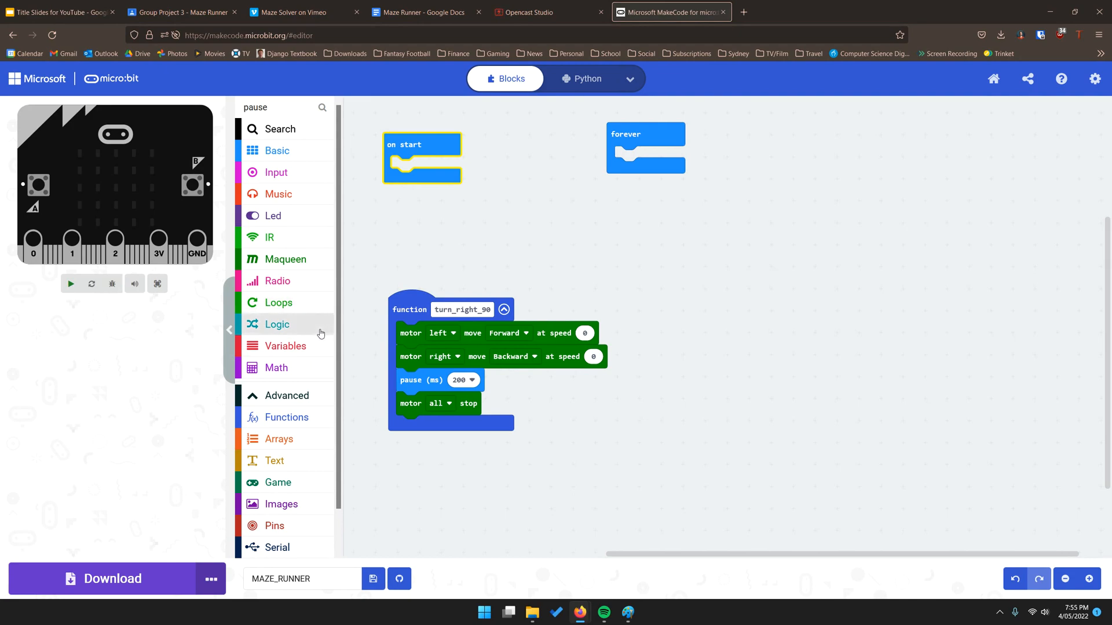
# Step: Make a second empty function named turn_left_90
pyautogui.click(286, 417)
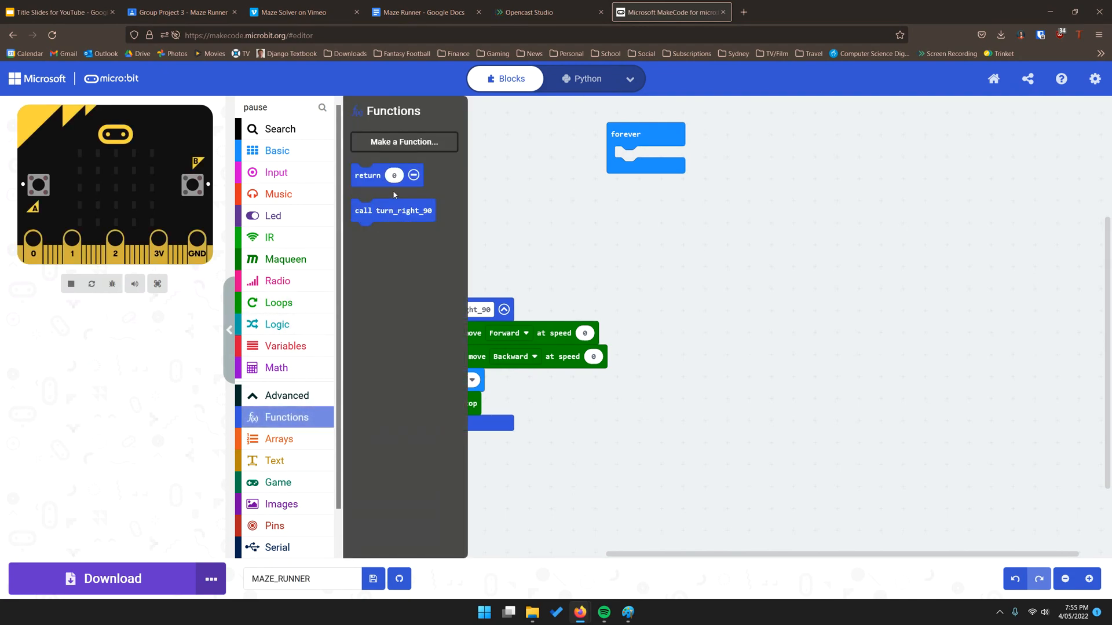
pyautogui.click(403, 142)
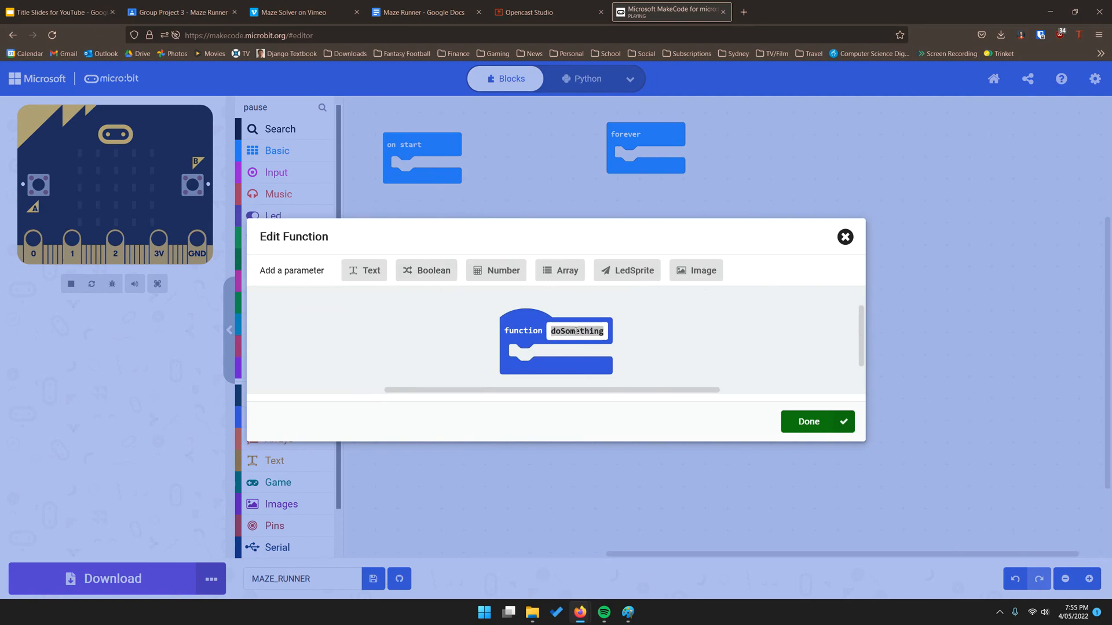
pyautogui.write('turn_ke')
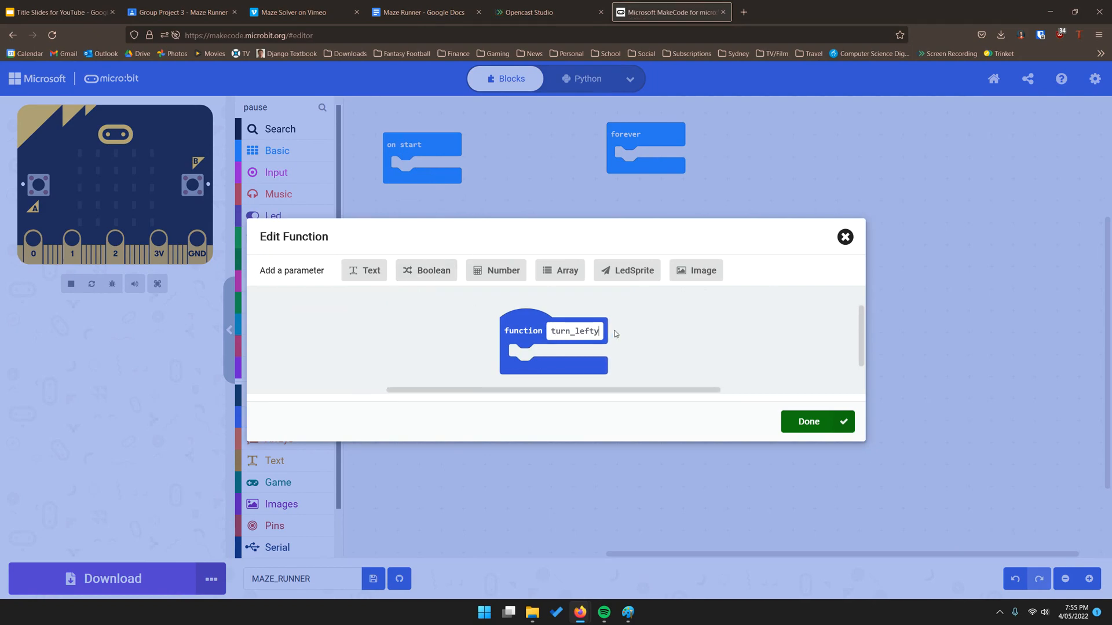
pyautogui.write('_90')
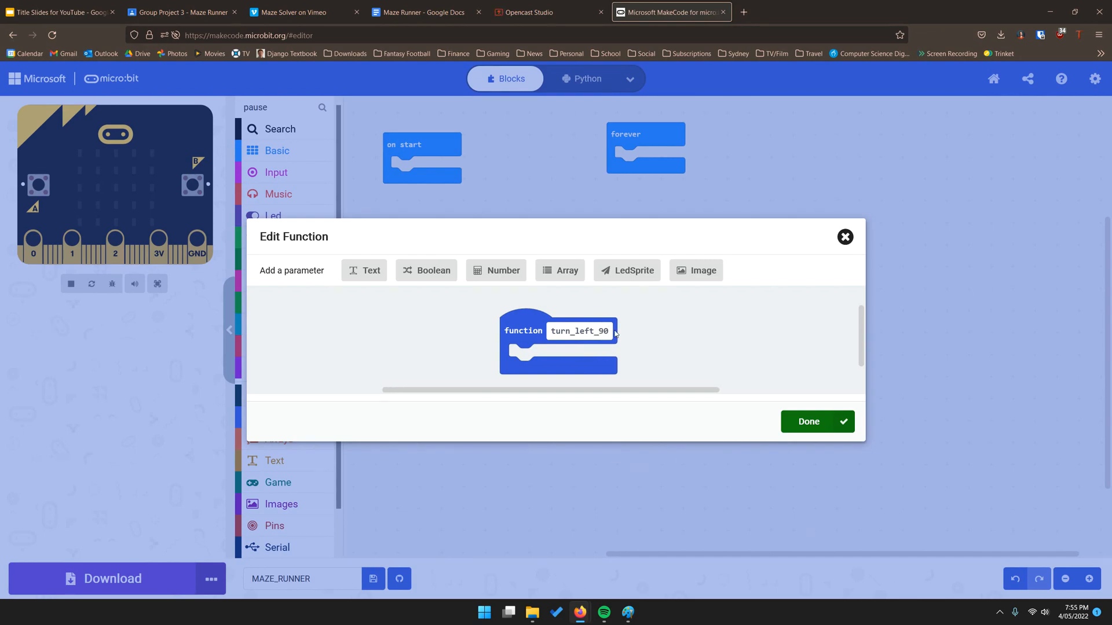
pyautogui.click(816, 421)
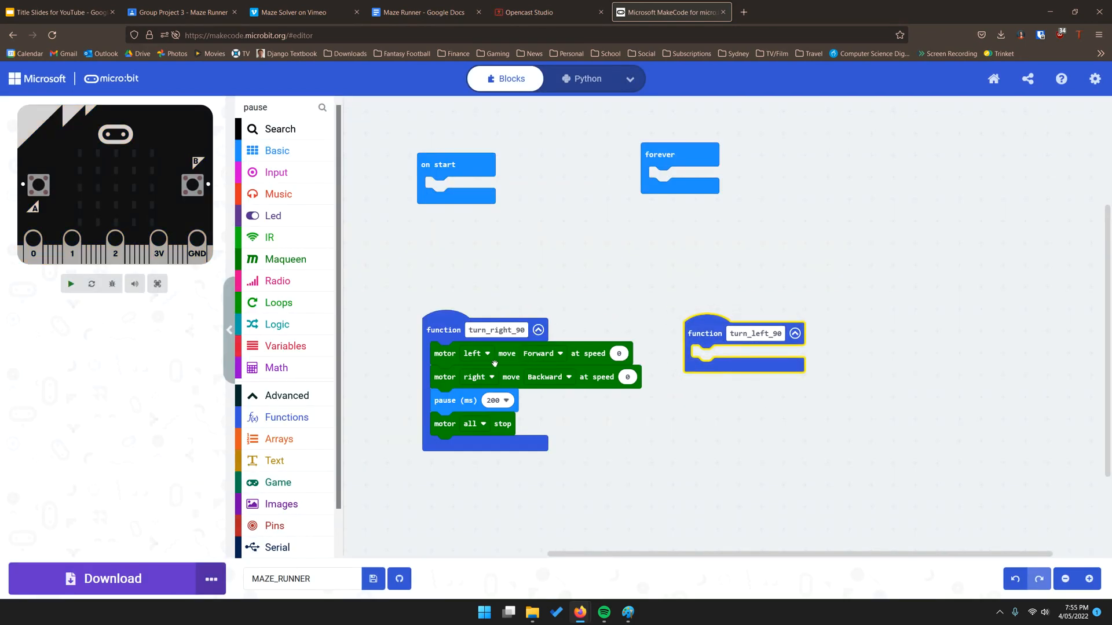
# Step: Duplicate turn_right_90's blocks into turn_left_90 and swap the motors to right forward, left backward
pyautogui.rightClick(497, 353)
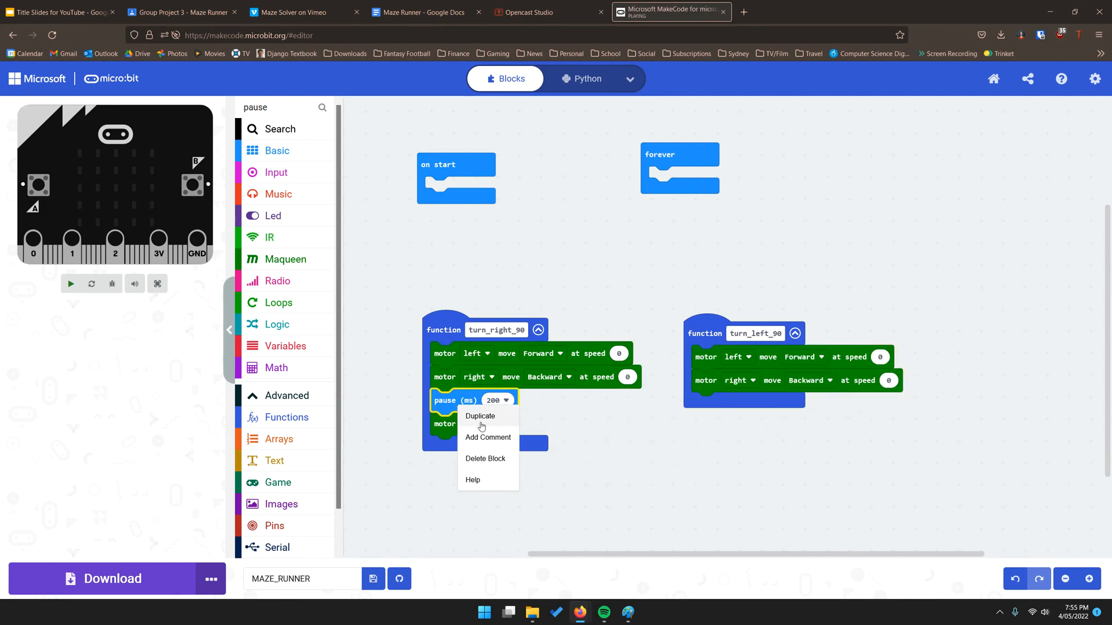
pyautogui.click(479, 416)
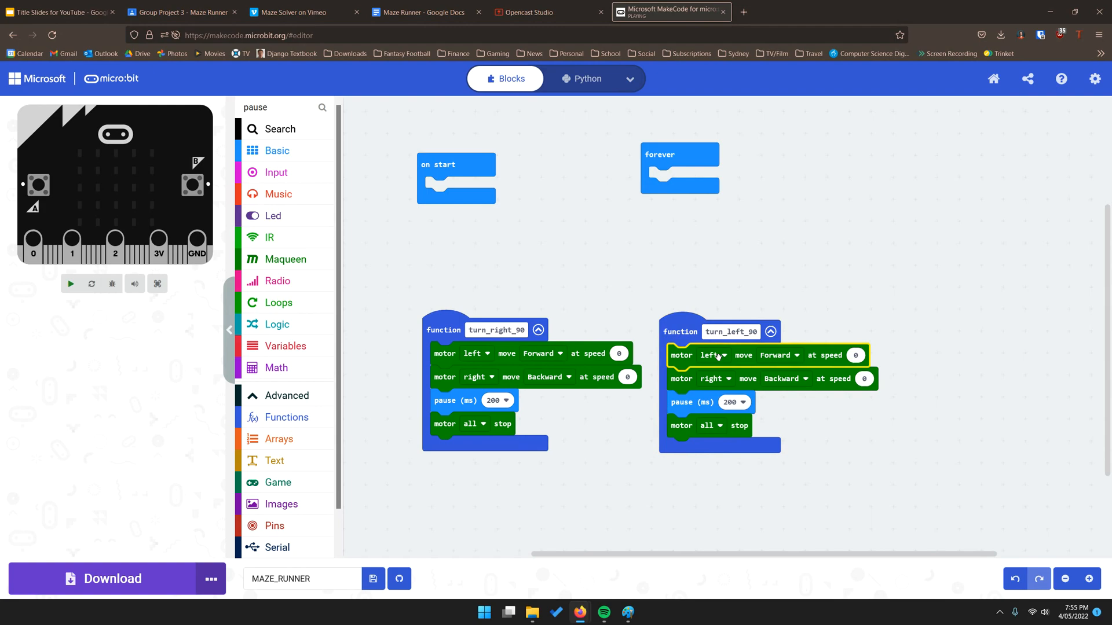
pyautogui.click(711, 355)
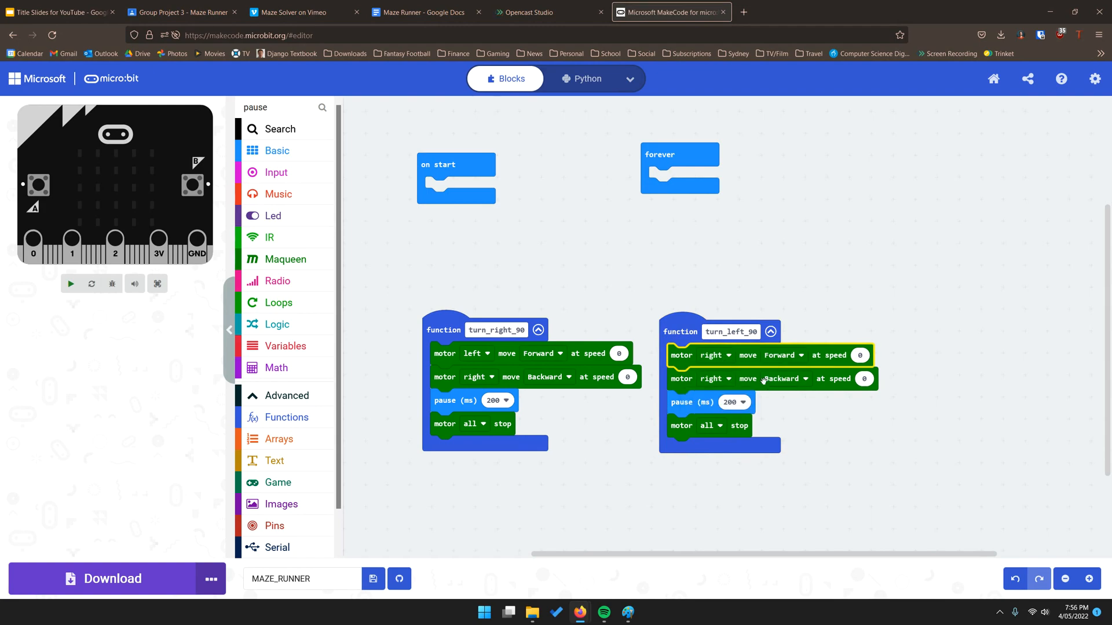
pyautogui.click(714, 379)
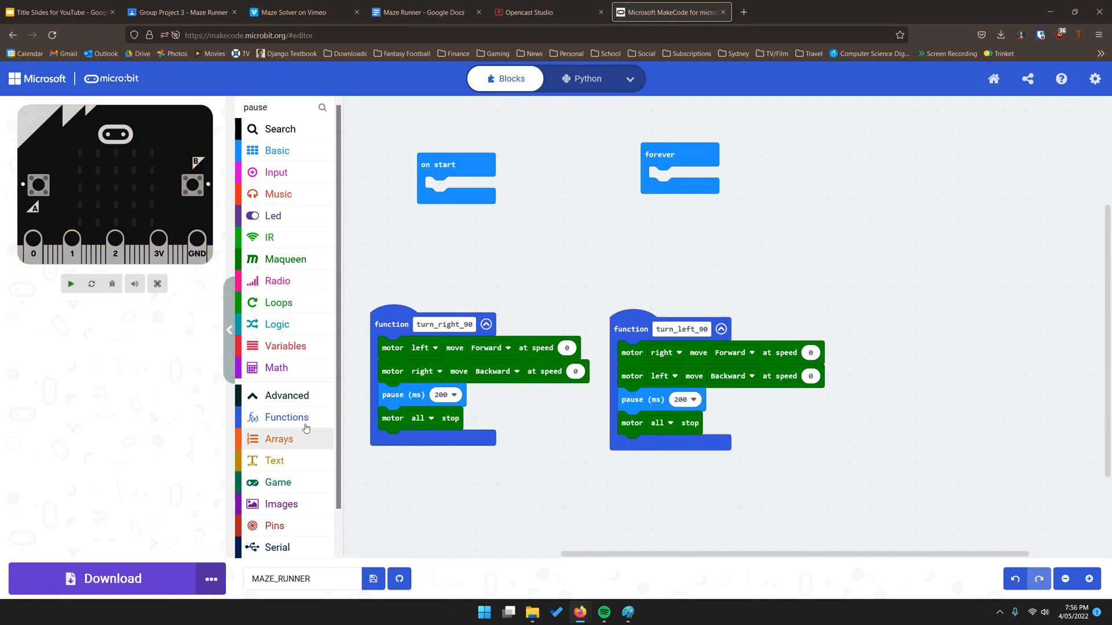
# Step: Make a third empty function named move_forward
pyautogui.click(286, 417)
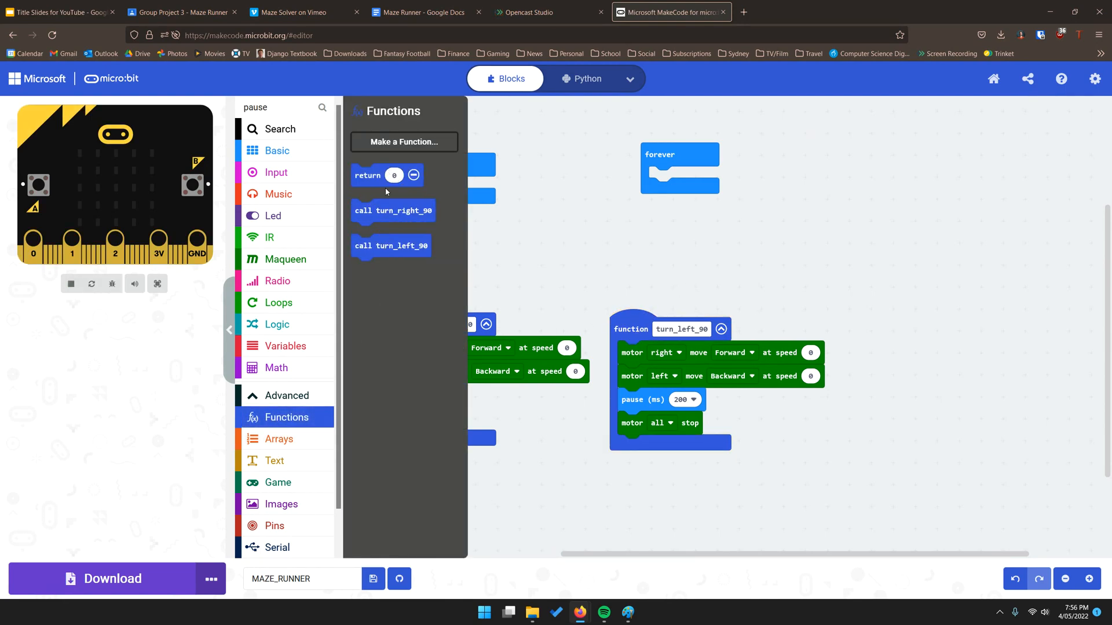
pyautogui.click(403, 142)
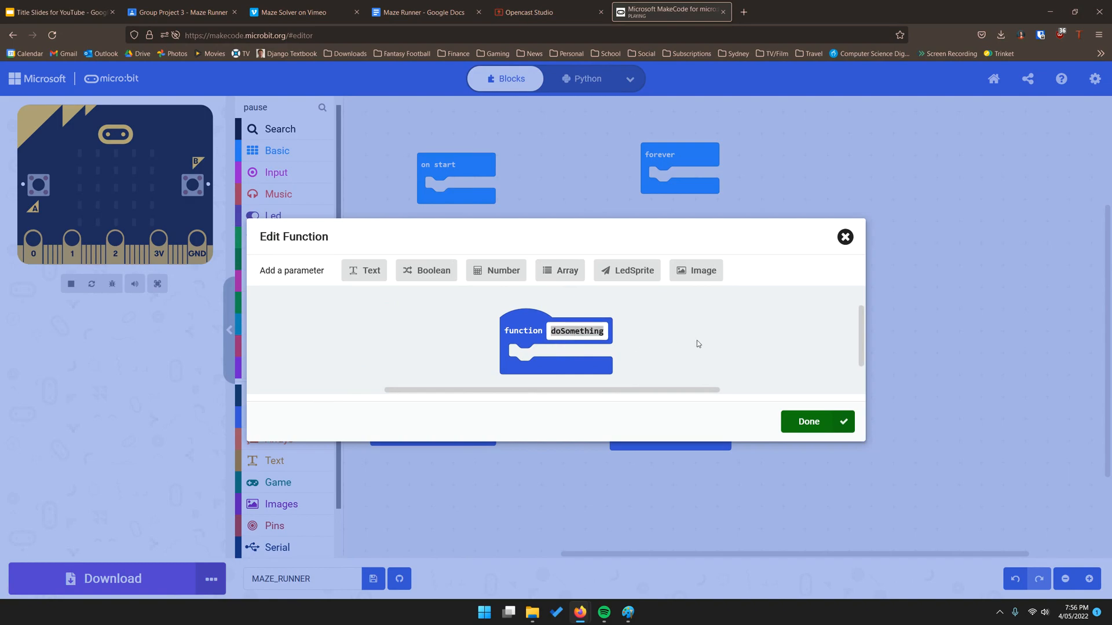
pyautogui.write('move_f')
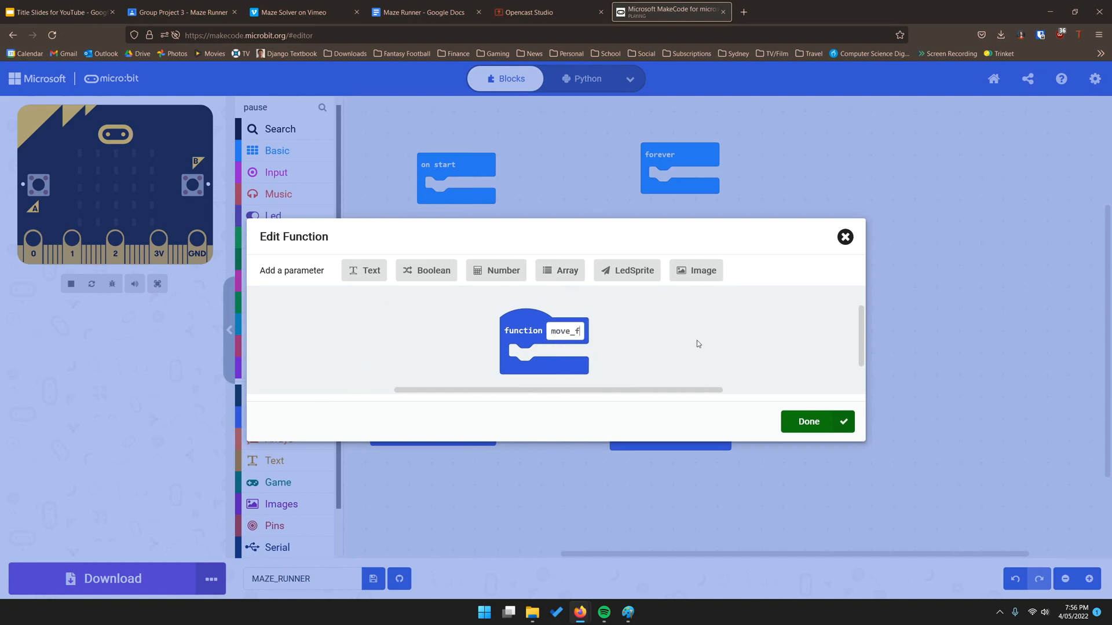
pyautogui.write('orward')
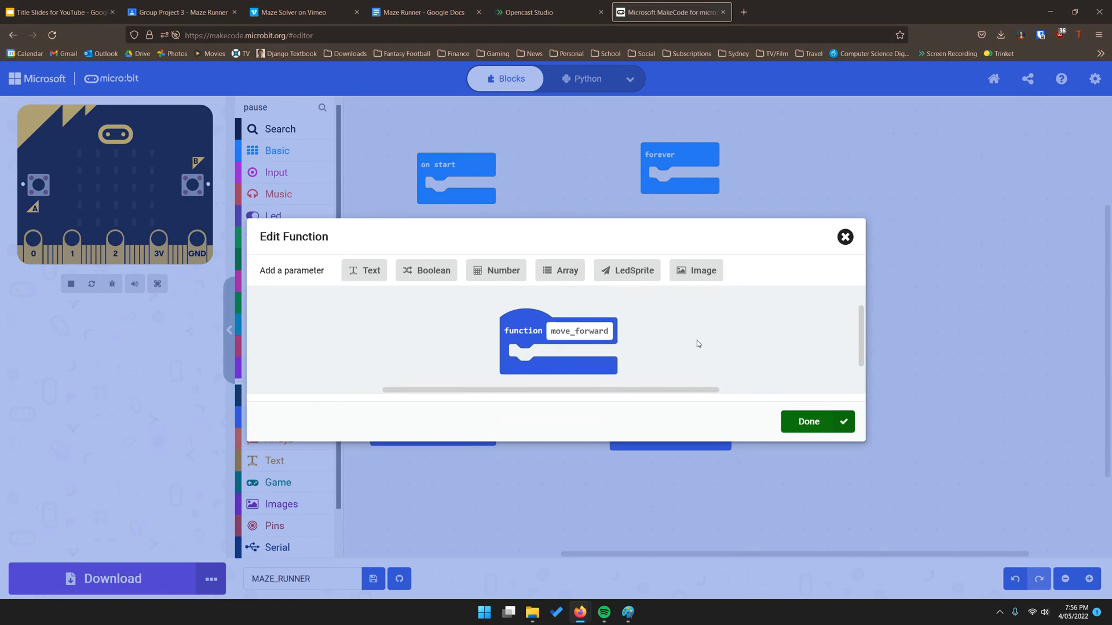
pyautogui.click(807, 422)
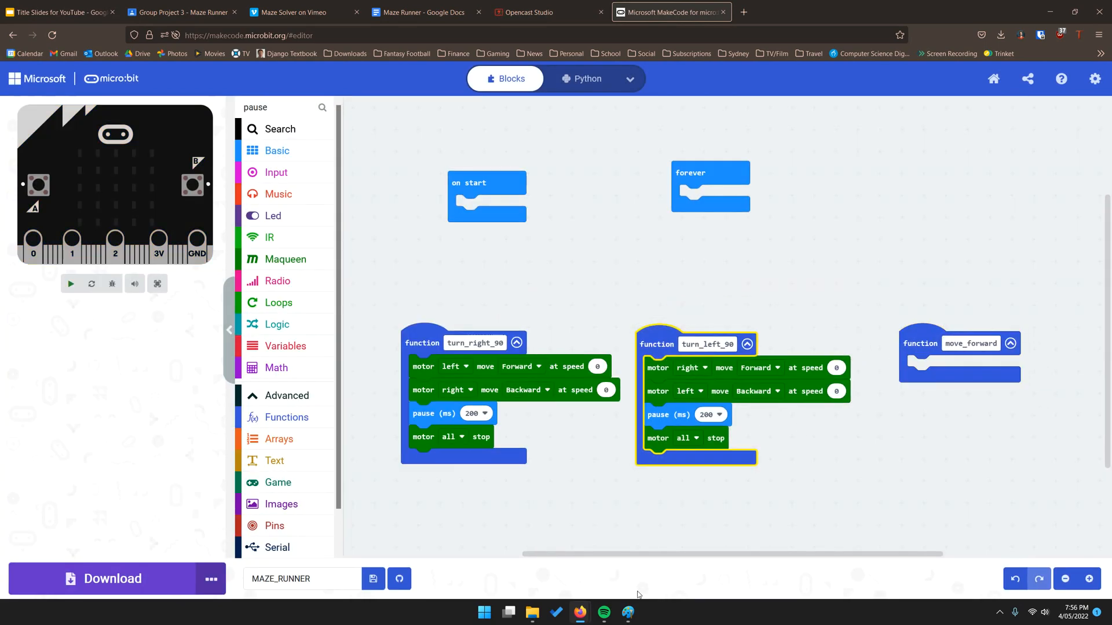
# Step: Fill move_forward with all motors forward at speed 150, a 2000 ms pause, then motor all stop
pyautogui.click(957, 341)
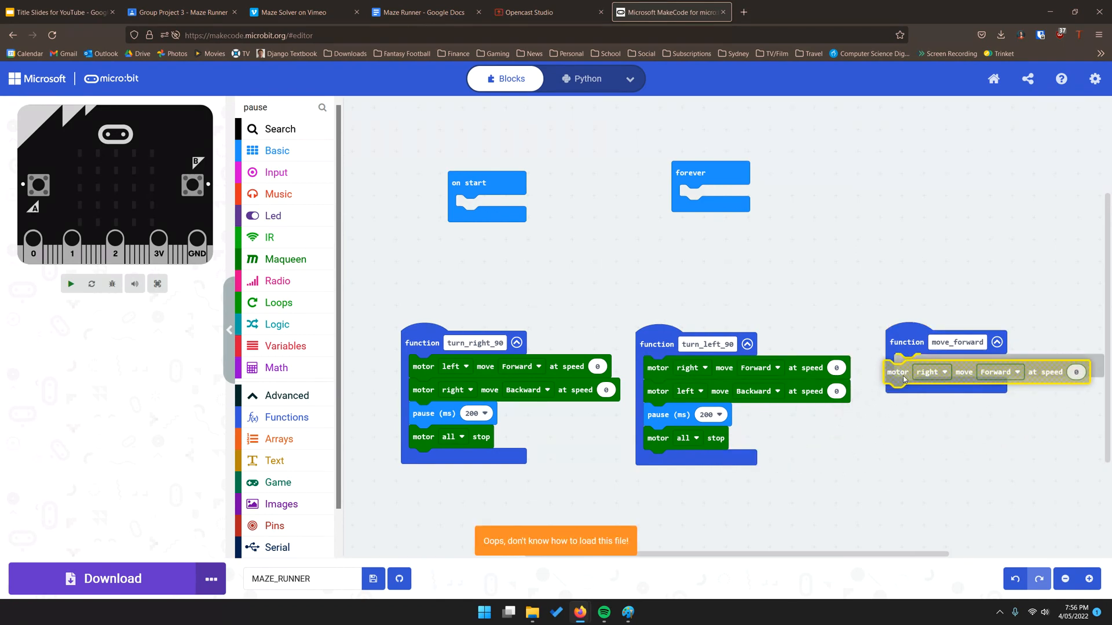
pyautogui.click(932, 372)
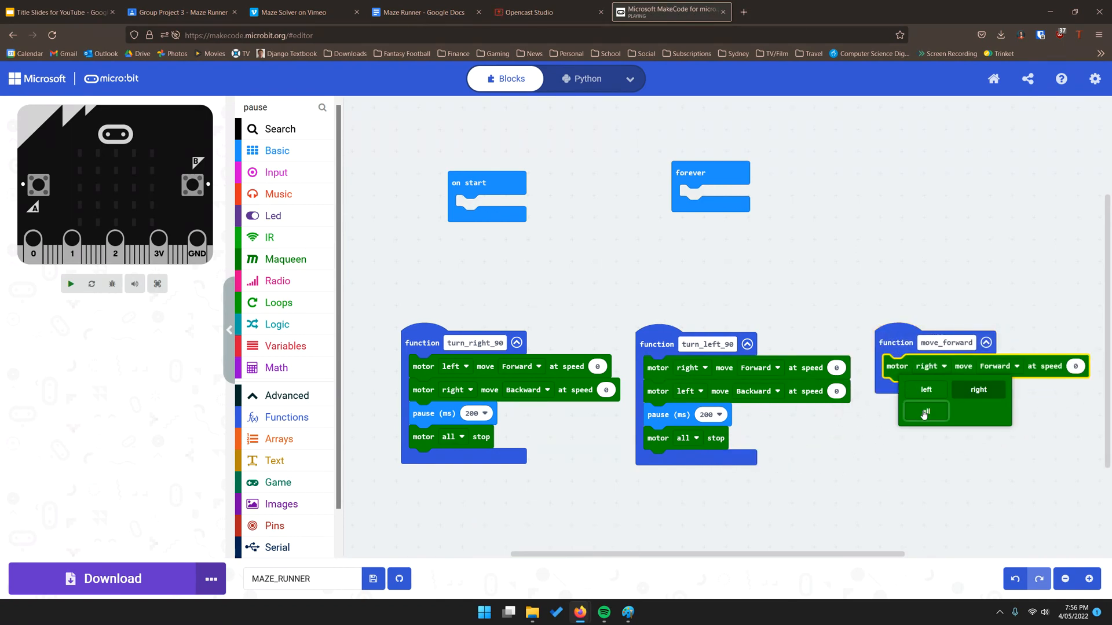
pyautogui.click(925, 412)
pyautogui.write('150')
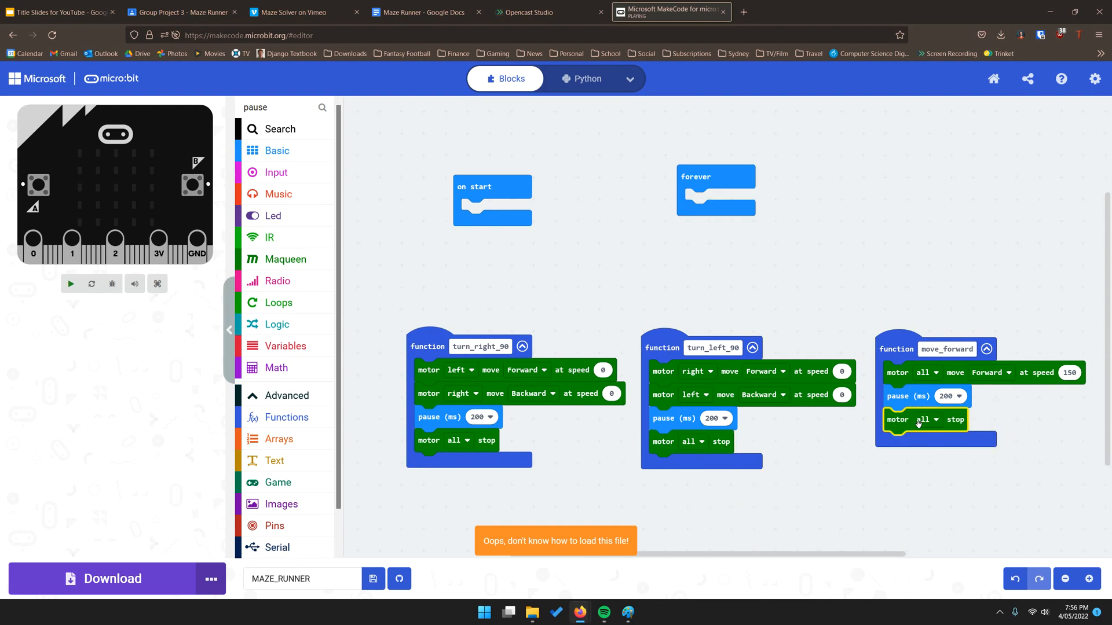
pyautogui.click(952, 396)
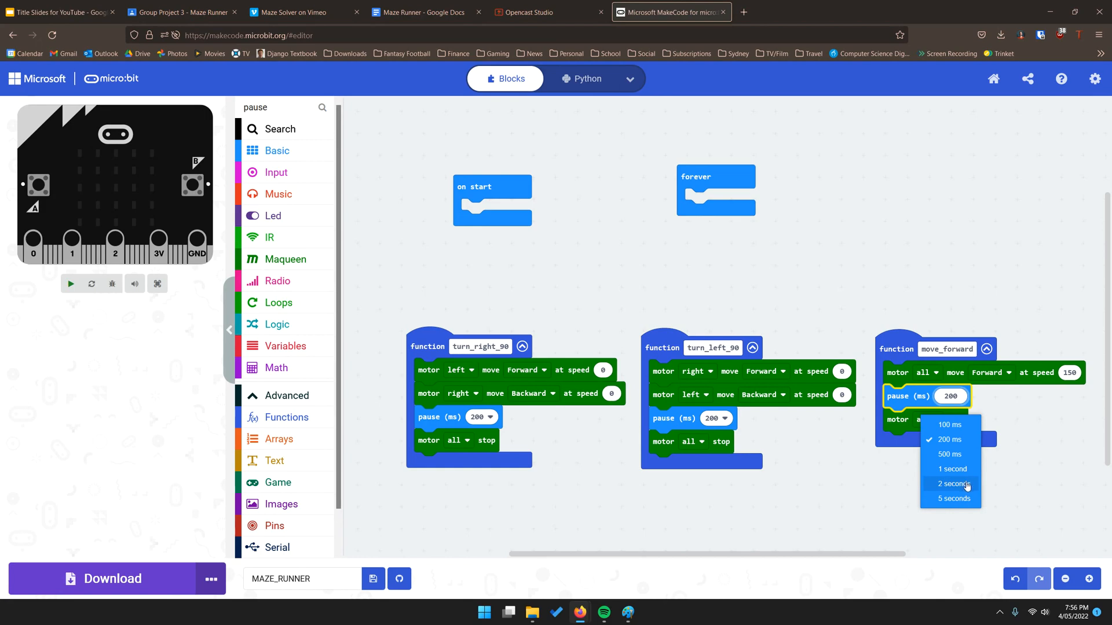
pyautogui.click(952, 484)
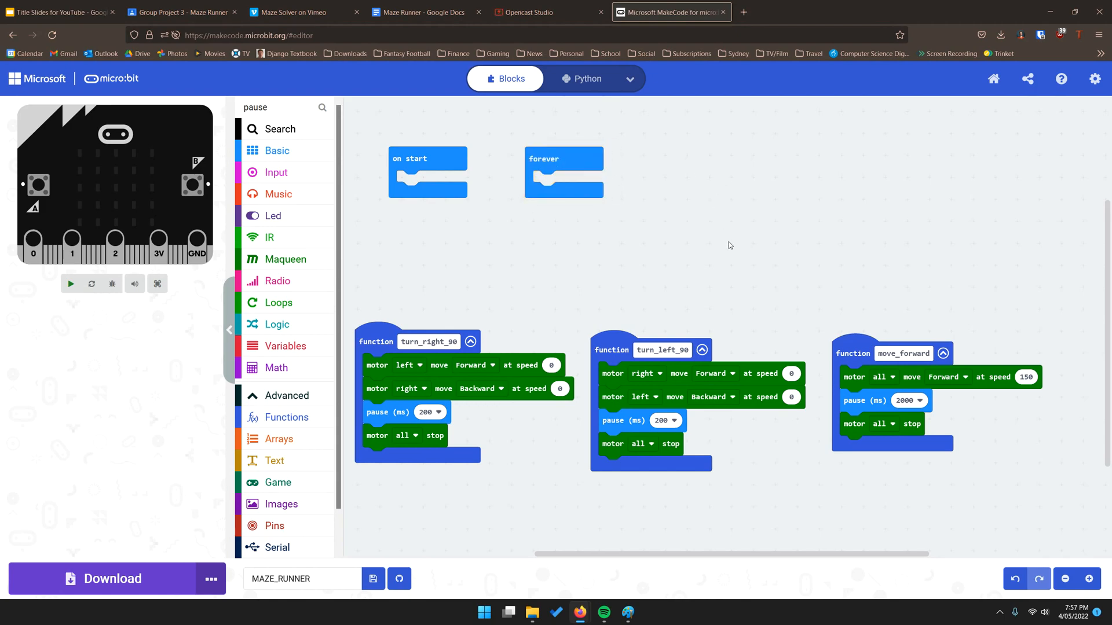
pyautogui.click(70, 284)
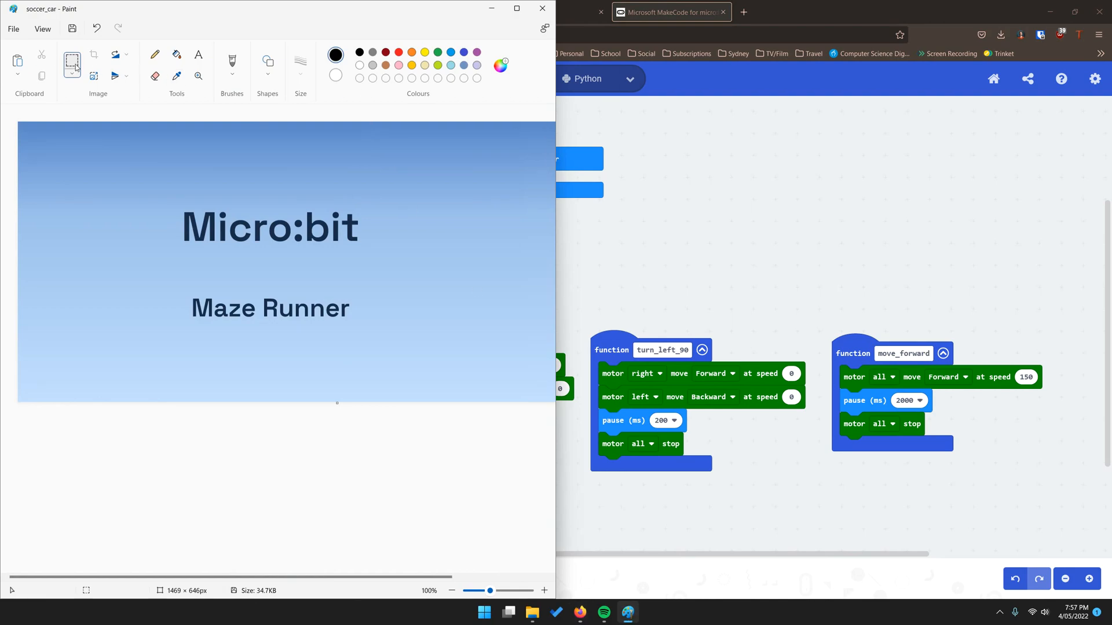
# Step: With the Pencil, sketch the maze route arrows and F/L/R move column on the slide
pyautogui.click(155, 54)
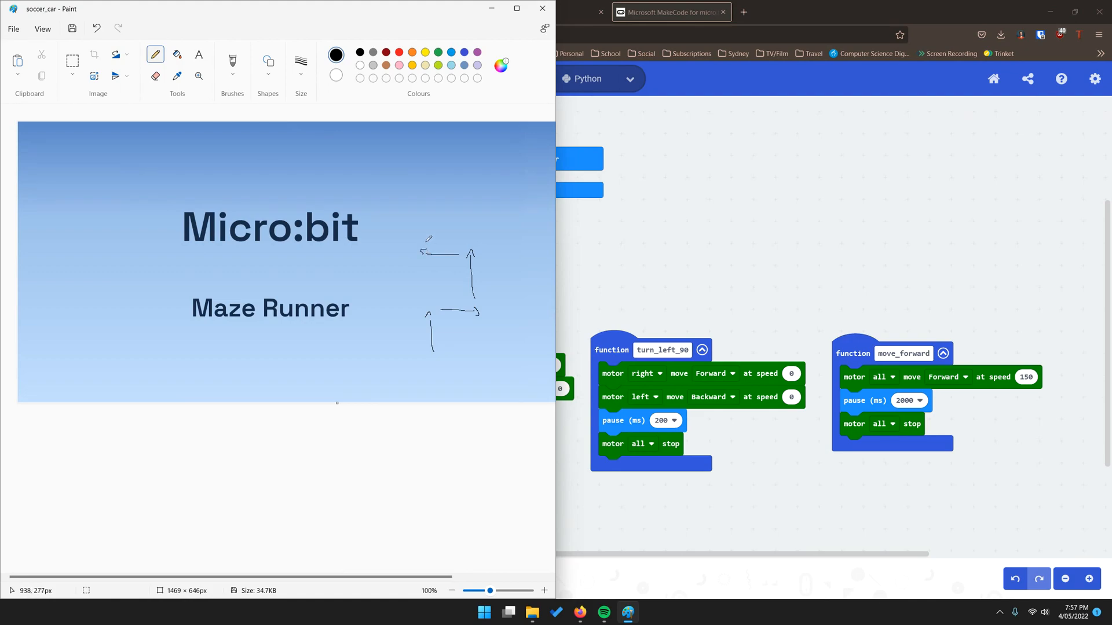
pyautogui.moveTo(421, 238); pyautogui.dragTo(422, 193)
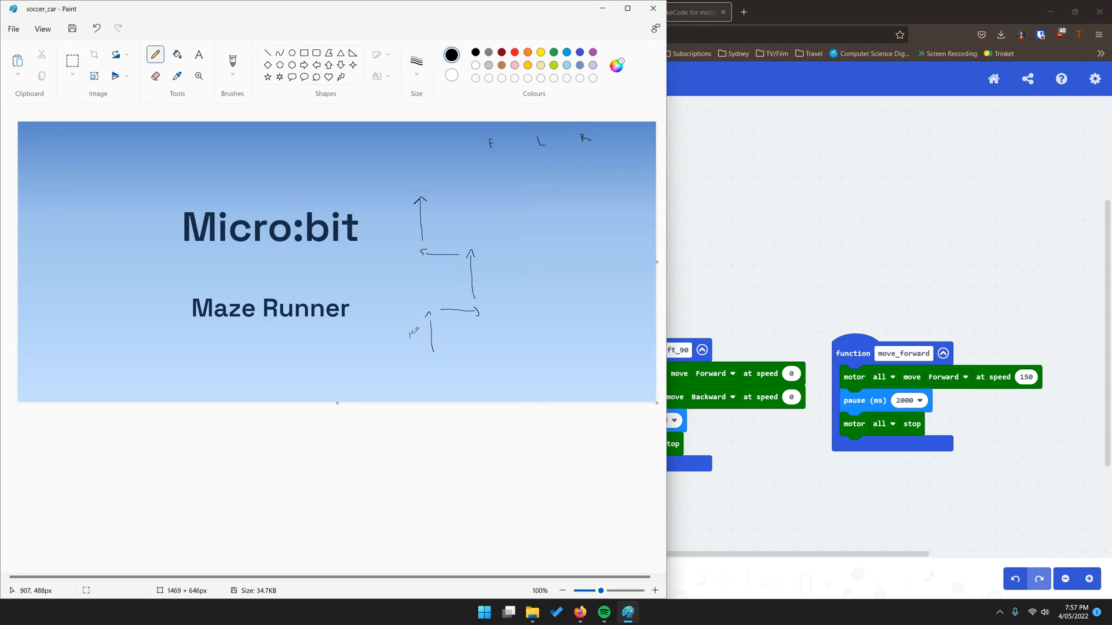
pyautogui.moveTo(415, 301)
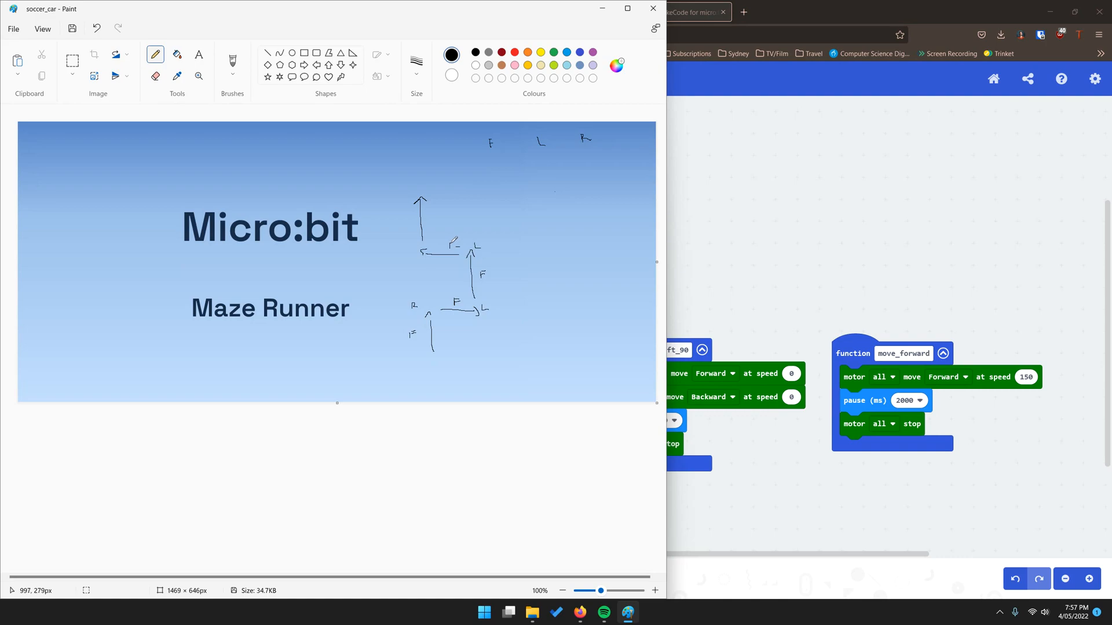
pyautogui.moveTo(431, 232)
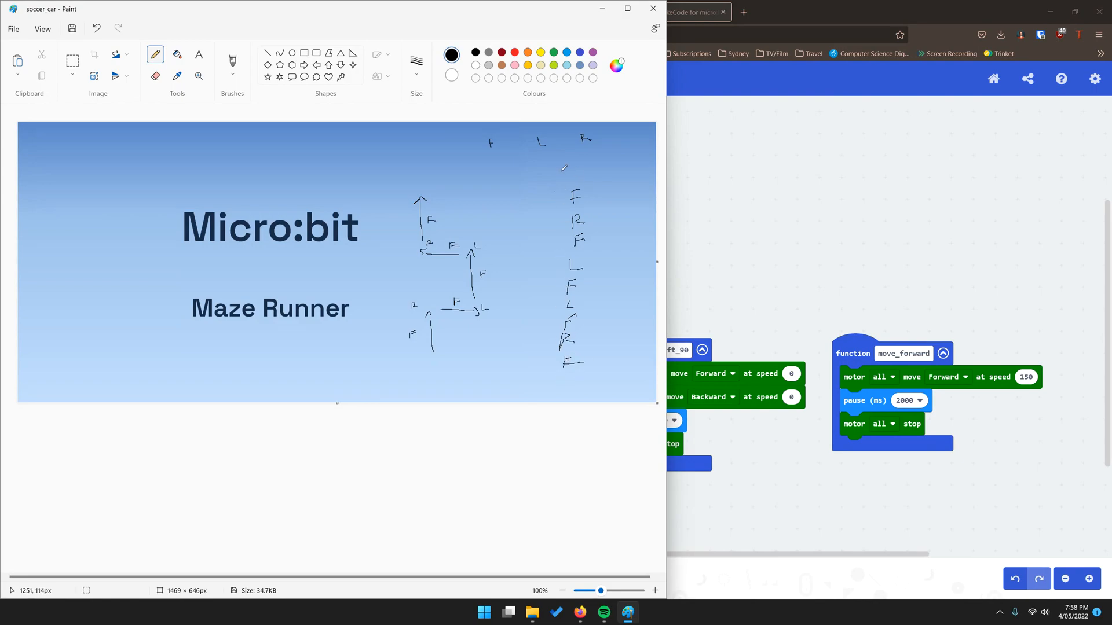
pyautogui.moveTo(551, 187)
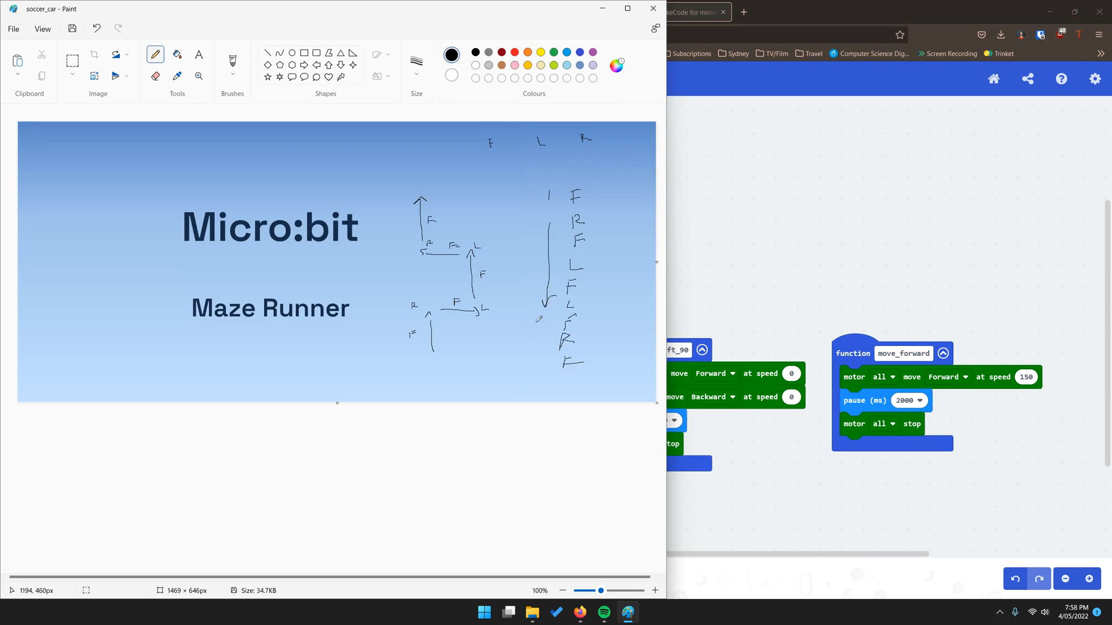
pyautogui.moveTo(698, 310)
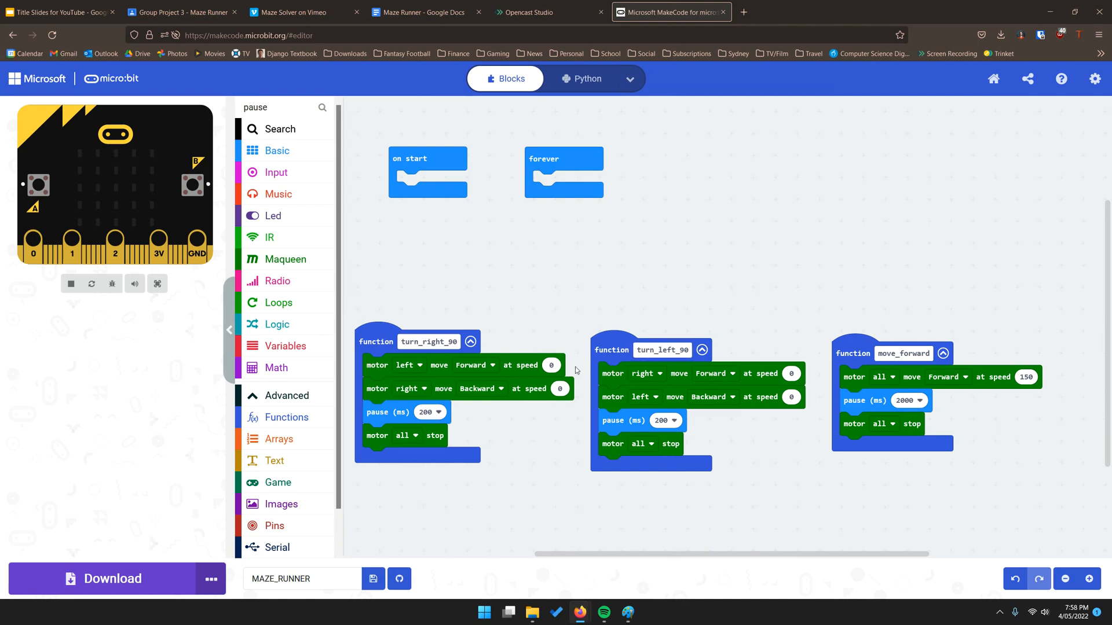
# Step: Show the Functions category to reach the move_forward and turn call blocks
pyautogui.click(286, 417)
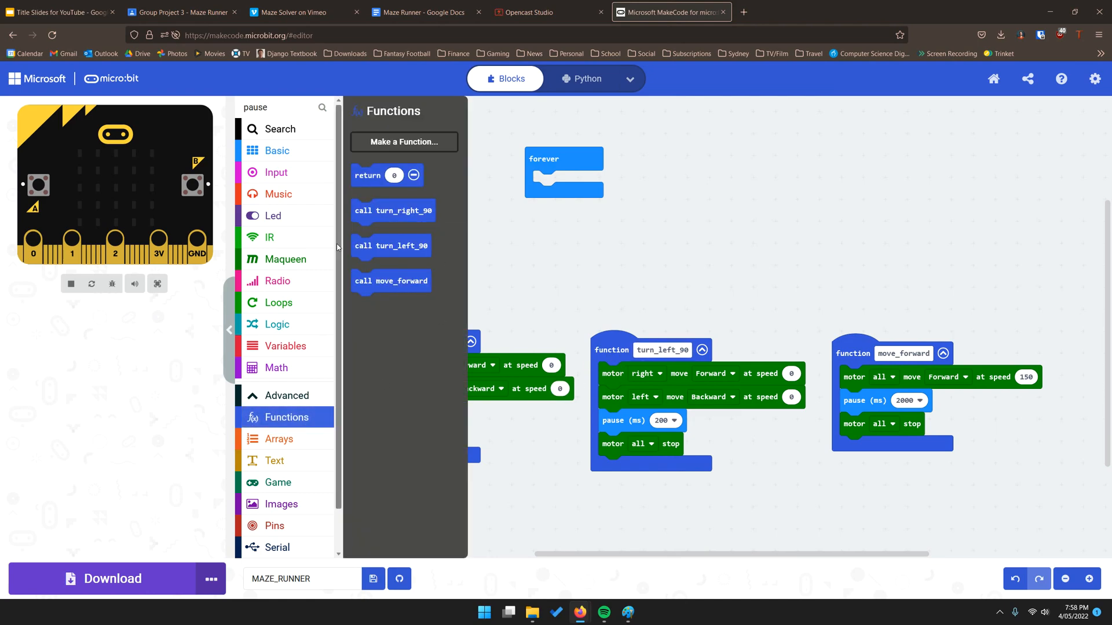
pyautogui.moveTo(602, 573)
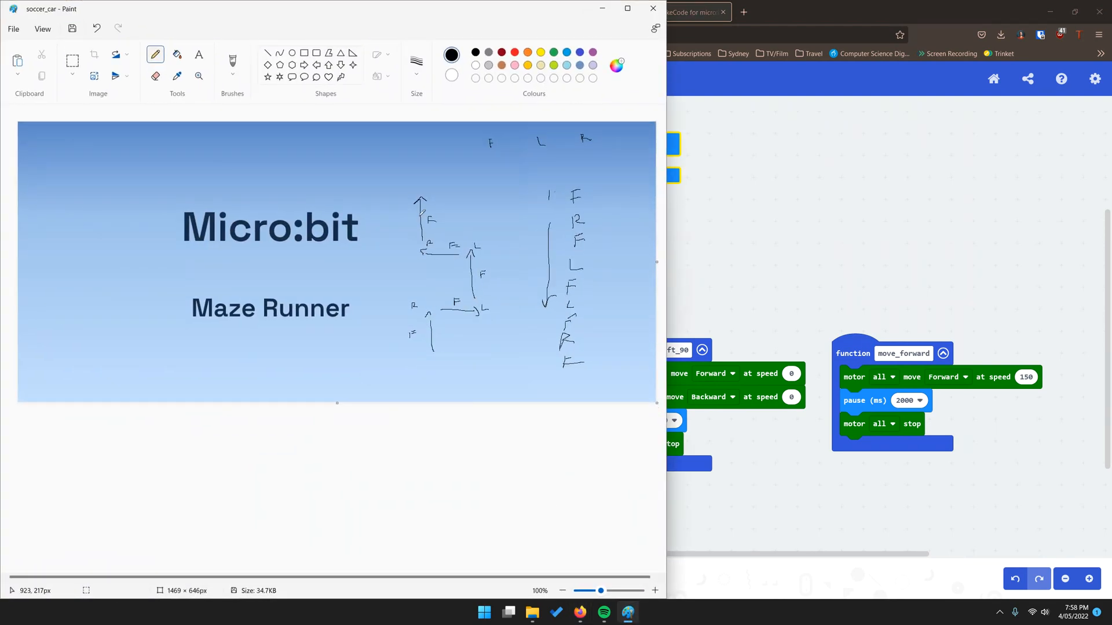
pyautogui.moveTo(677, 236)
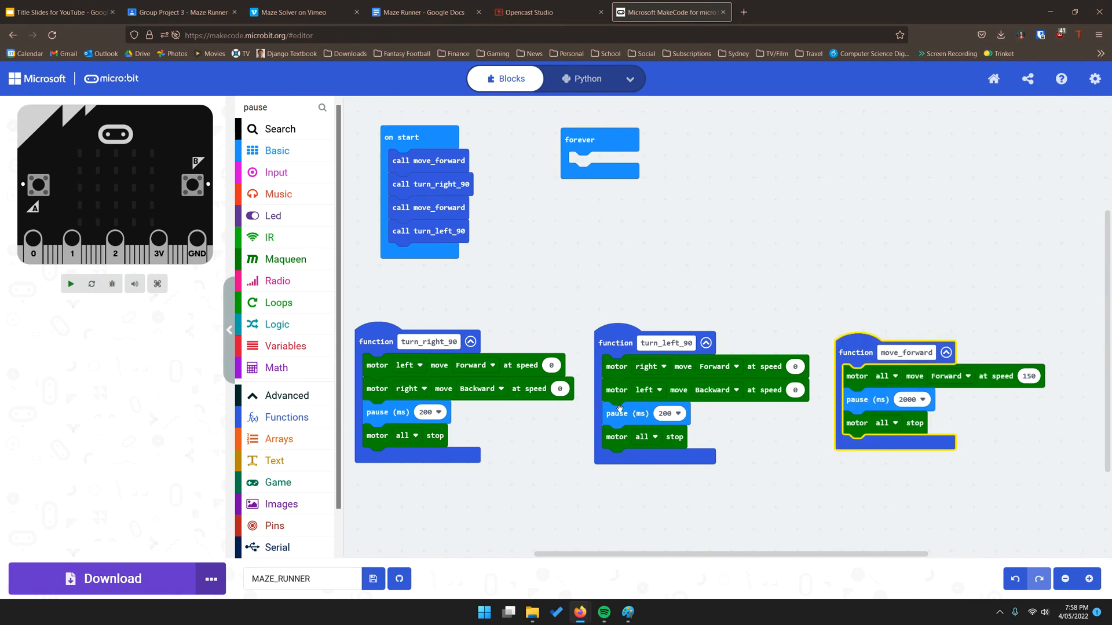
pyautogui.click(70, 284)
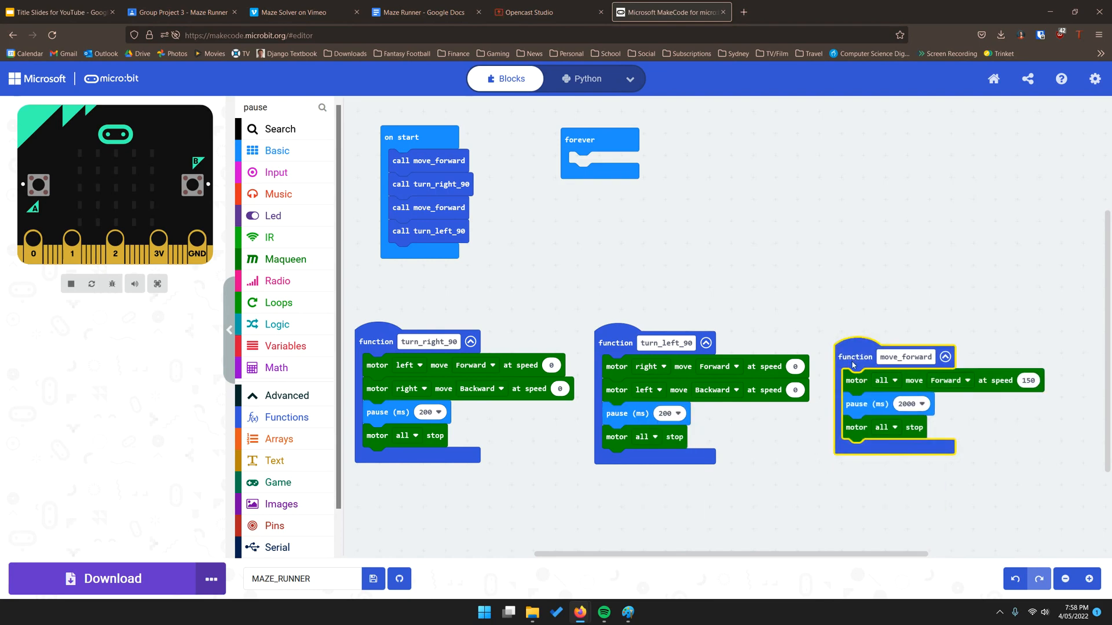
pyautogui.click(71, 284)
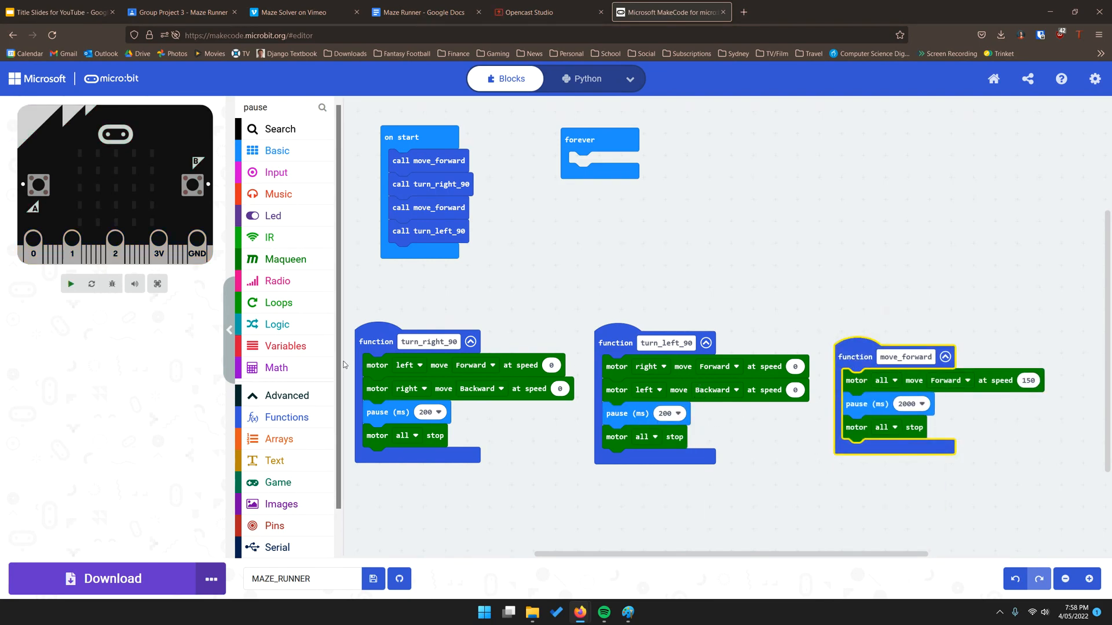
pyautogui.click(69, 284)
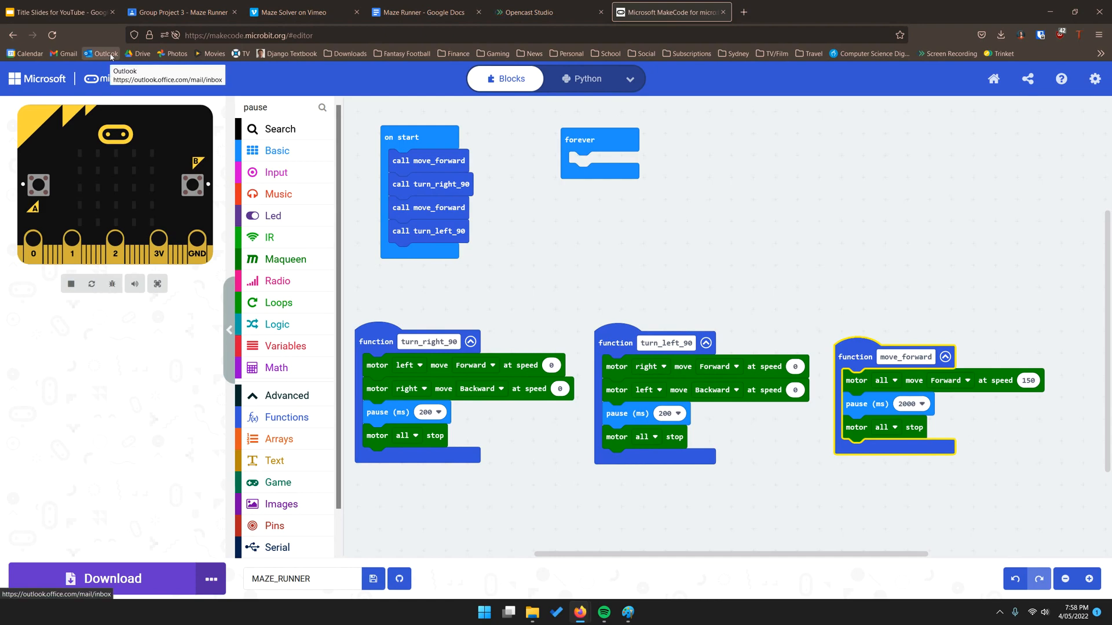